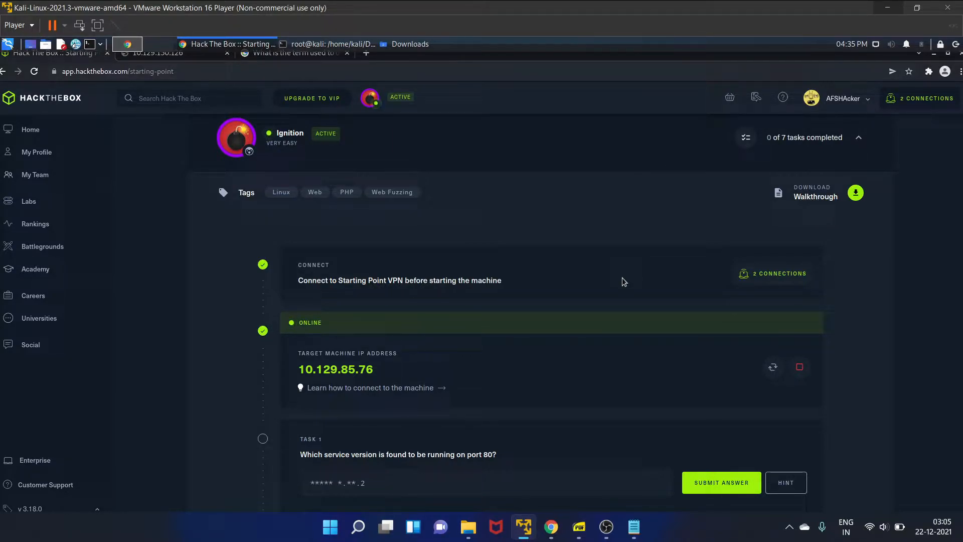
{"action": "mouse_move", "coordinate": [298, 381]}
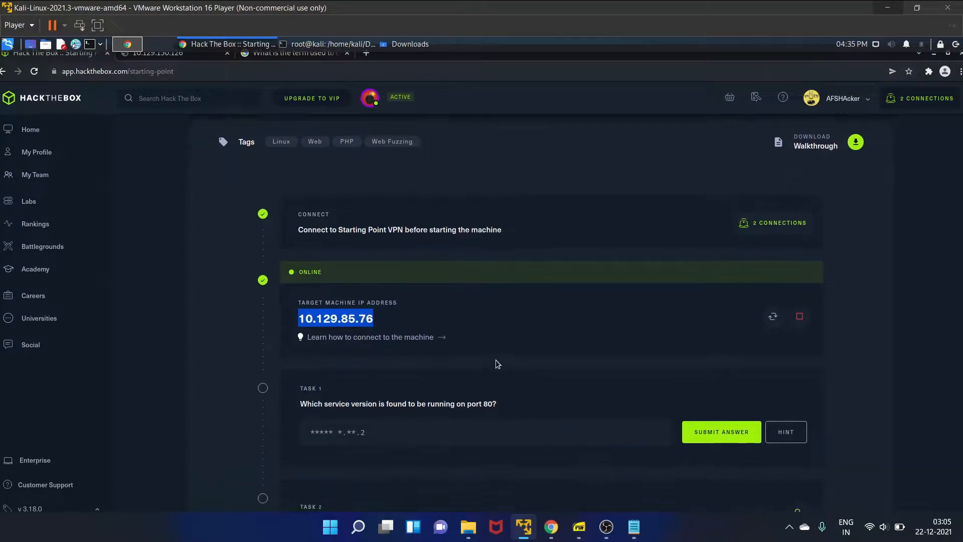
Scroll the Ignition page down to the target machine address 10.129.85.76.
{"action": "scroll", "scroll_direction": "down", "scroll_amount": 3}
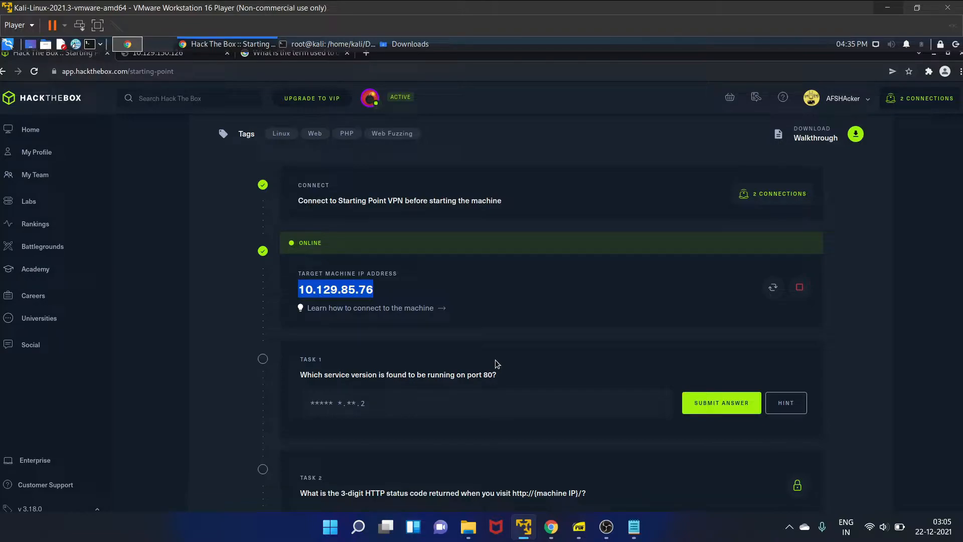
{"action": "mouse_move", "coordinate": [278, 389]}
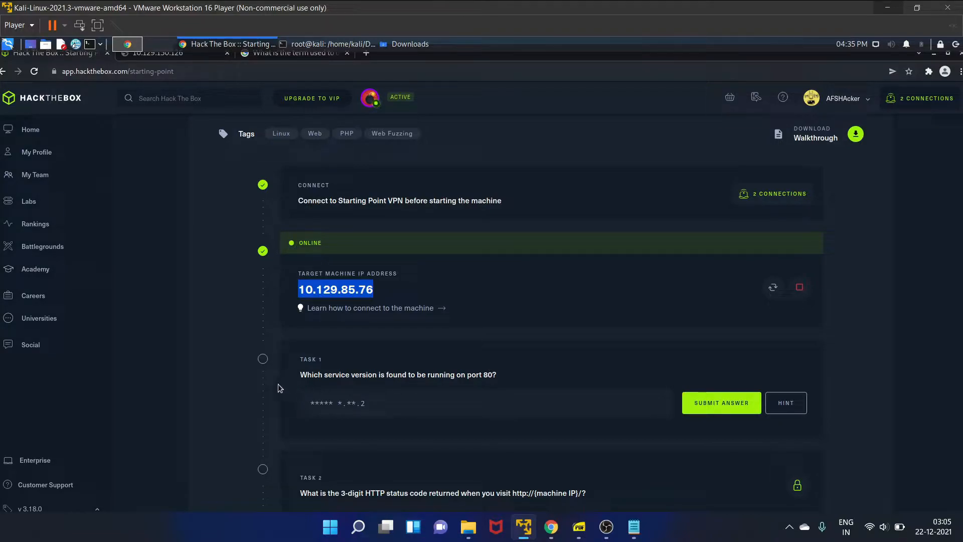
{"action": "mouse_move", "coordinate": [301, 385]}
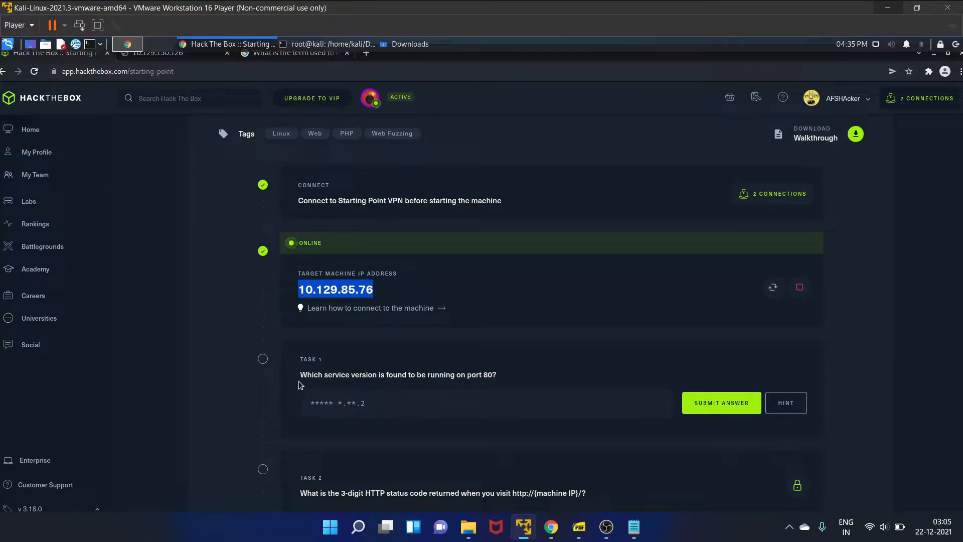
{"action": "mouse_move", "coordinate": [366, 389]}
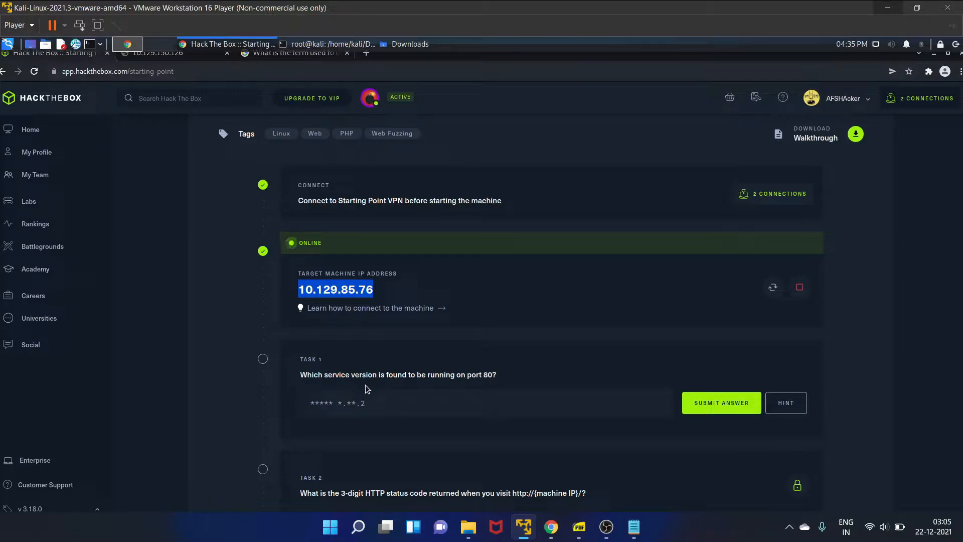
{"action": "mouse_move", "coordinate": [509, 388]}
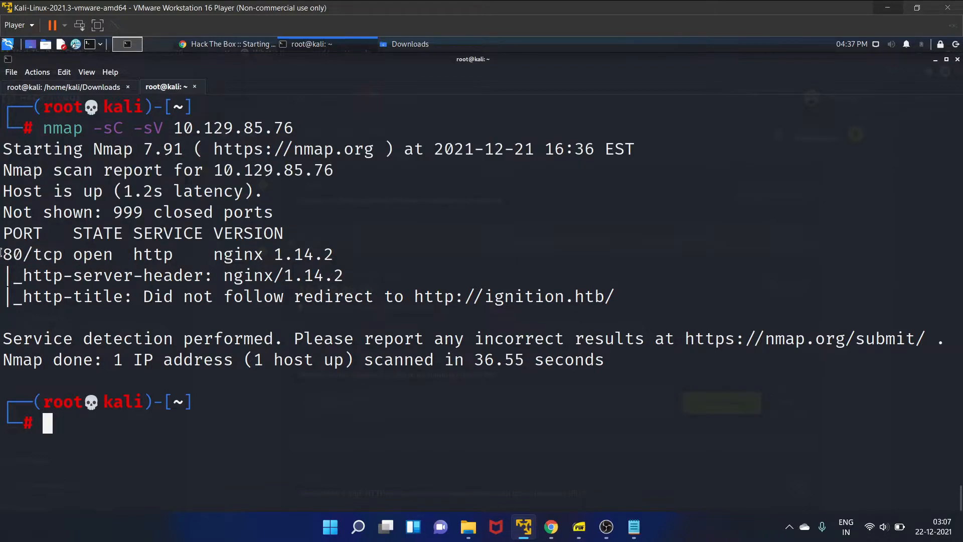
Select and copy 'nginx 1.14.2' from the nmap scan output.
{"action": "left_click_drag", "start_coordinate": [3, 254], "coordinate": [203, 255]}
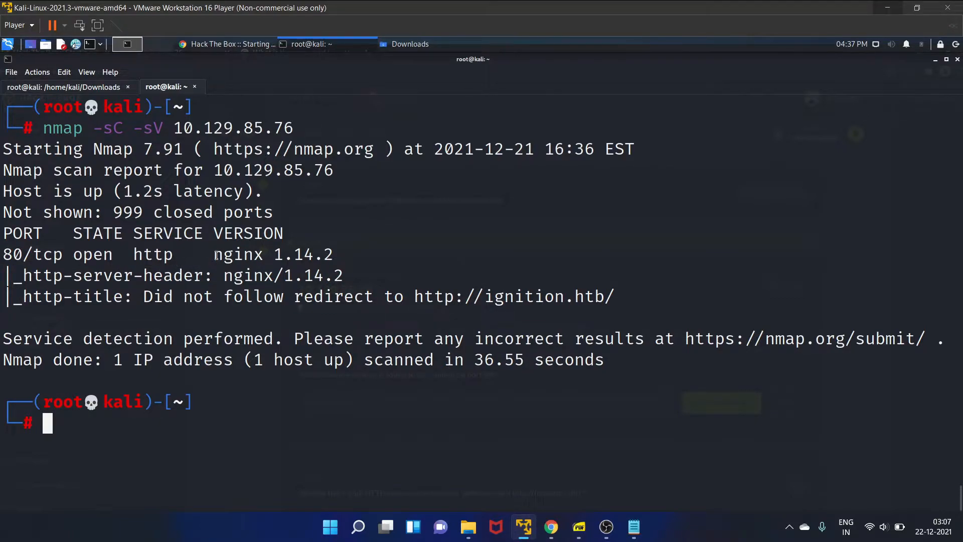
{"action": "right_click", "coordinate": [273, 254]}
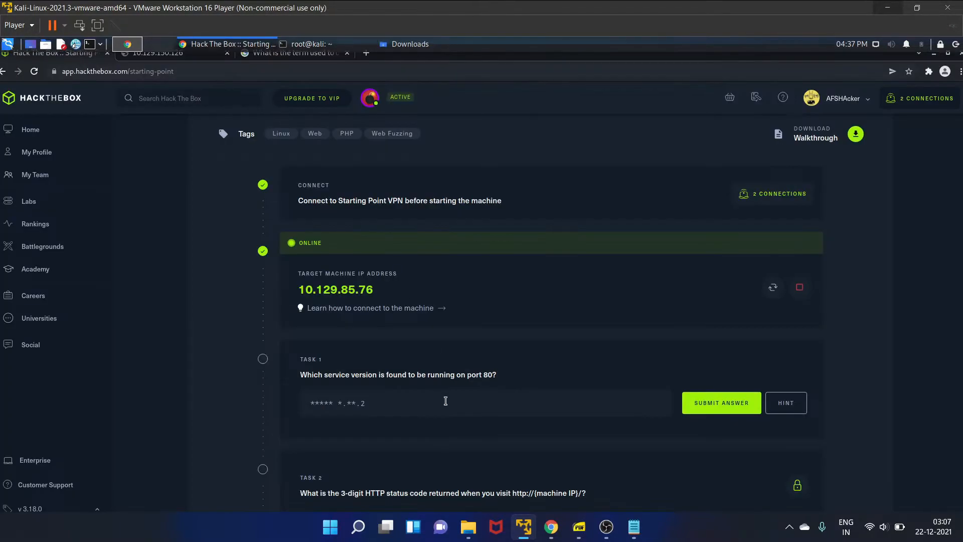
Submit nginx 1.14.2 as the Task 1 answer.
{"action": "type", "text": "nginx 1.14.2"}
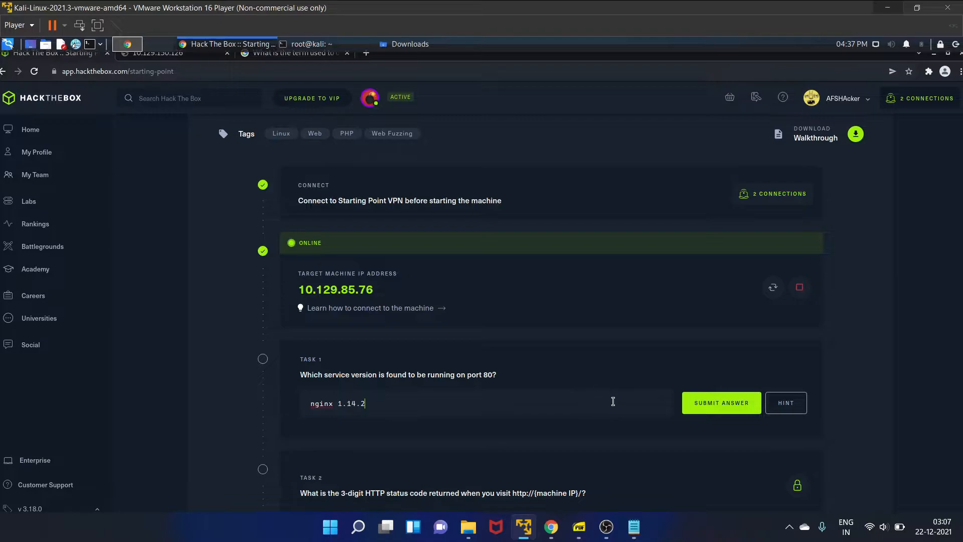
{"action": "left_click", "coordinate": [722, 402]}
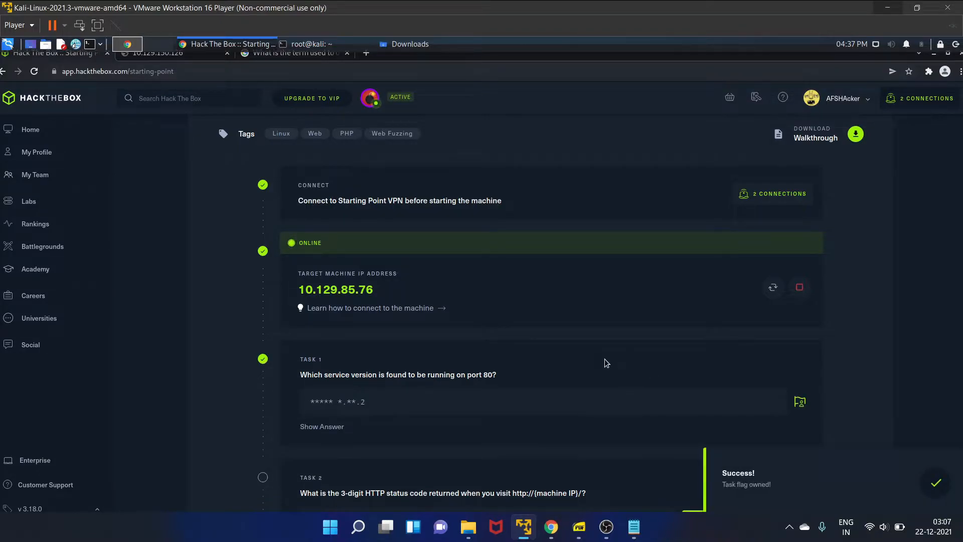
{"action": "scroll", "scroll_direction": "down", "scroll_amount": 3}
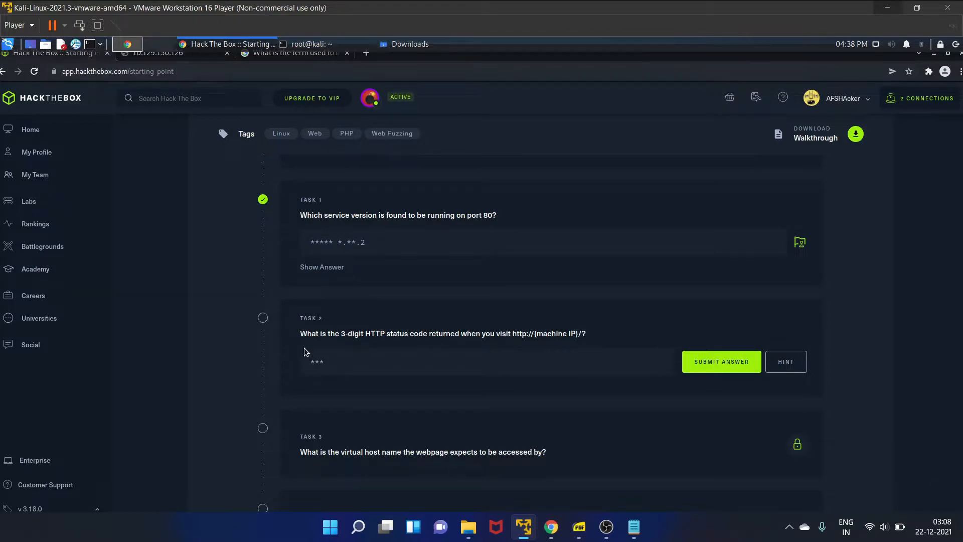
{"action": "mouse_move", "coordinate": [393, 348]}
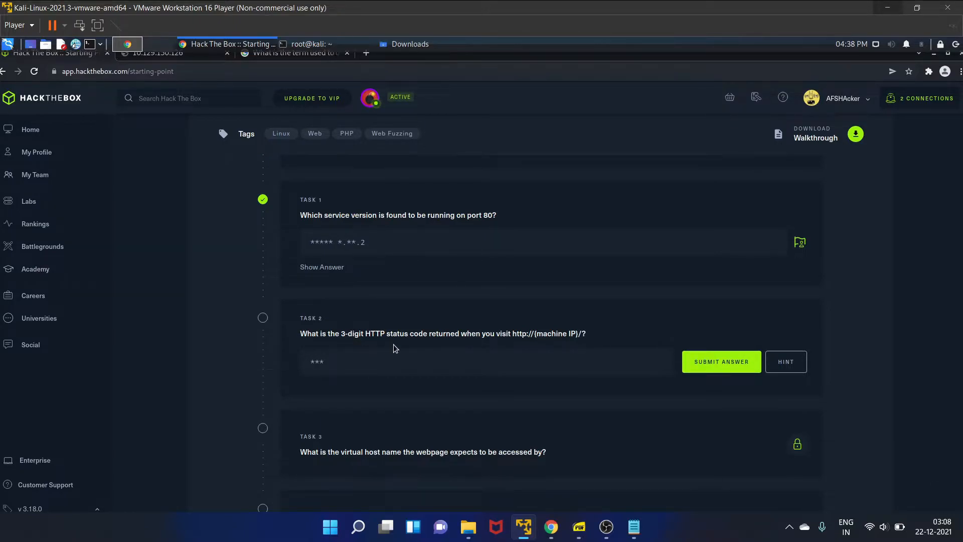
{"action": "mouse_move", "coordinate": [479, 350]}
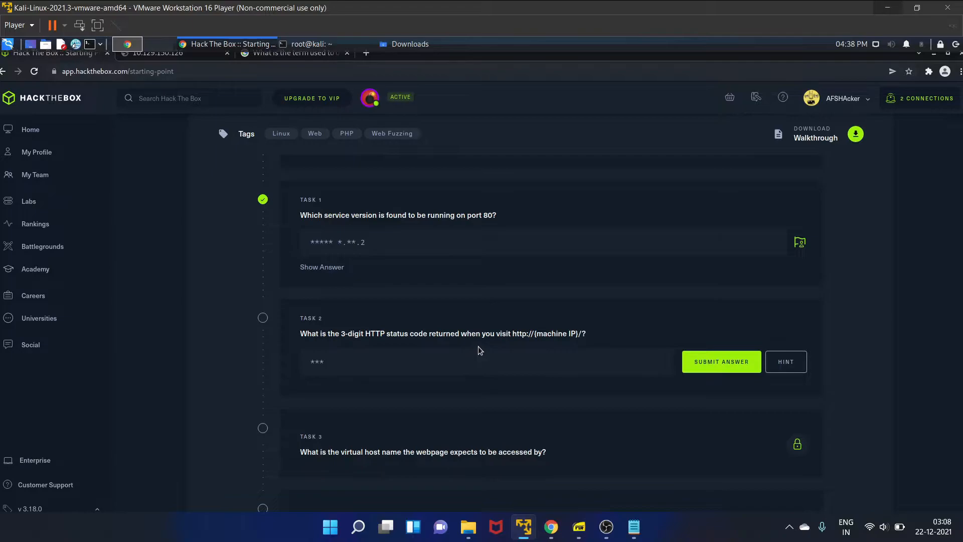
Pick up the target machine IP 10.129.85.76 to visit it in the browser.
{"action": "left_click_drag", "start_coordinate": [490, 334], "coordinate": [603, 340]}
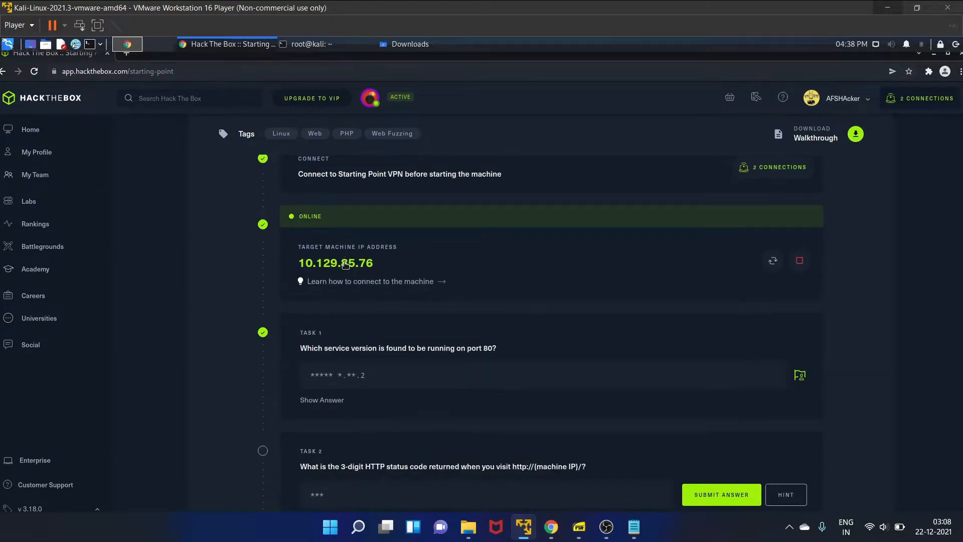
{"action": "left_click", "coordinate": [126, 52]}
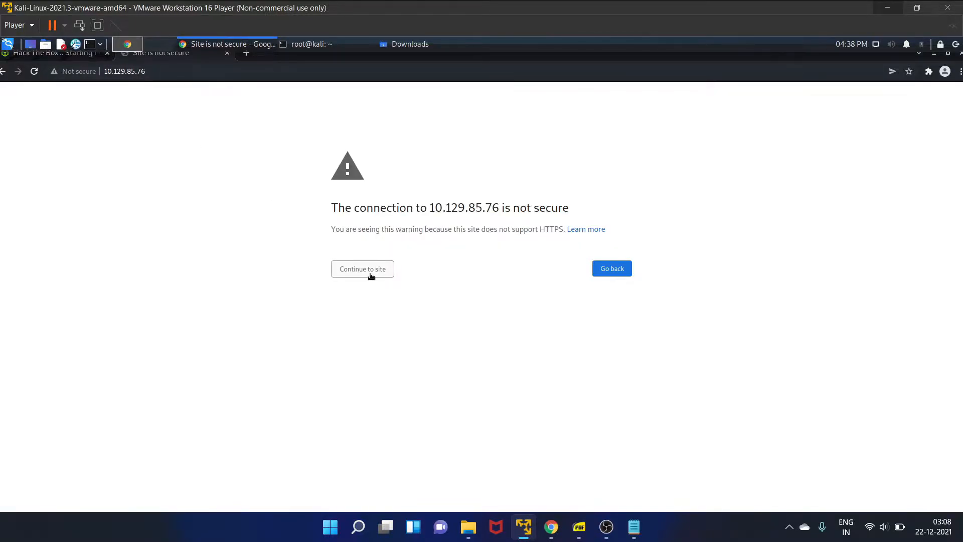
{"action": "left_click", "coordinate": [362, 268]}
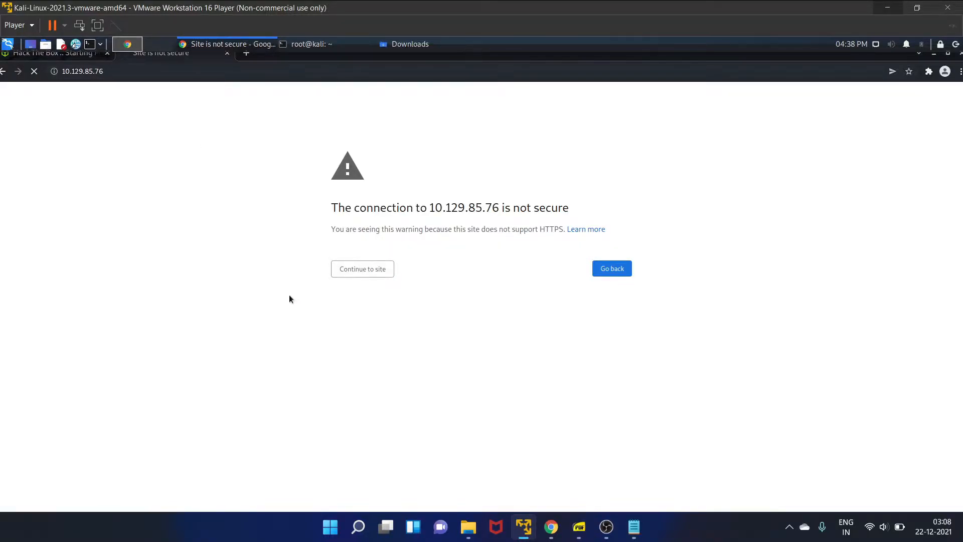
{"action": "mouse_move", "coordinate": [231, 299]}
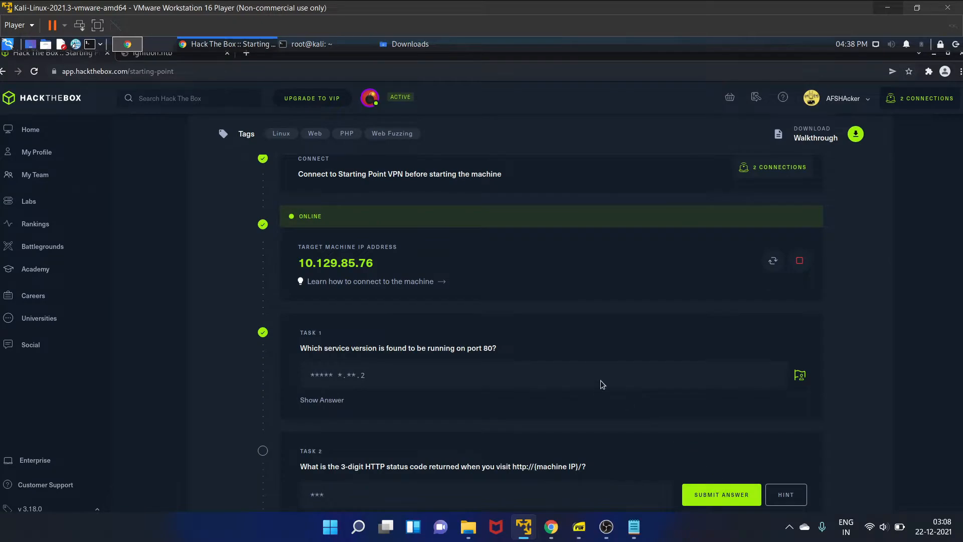
{"action": "left_click", "coordinate": [786, 494]}
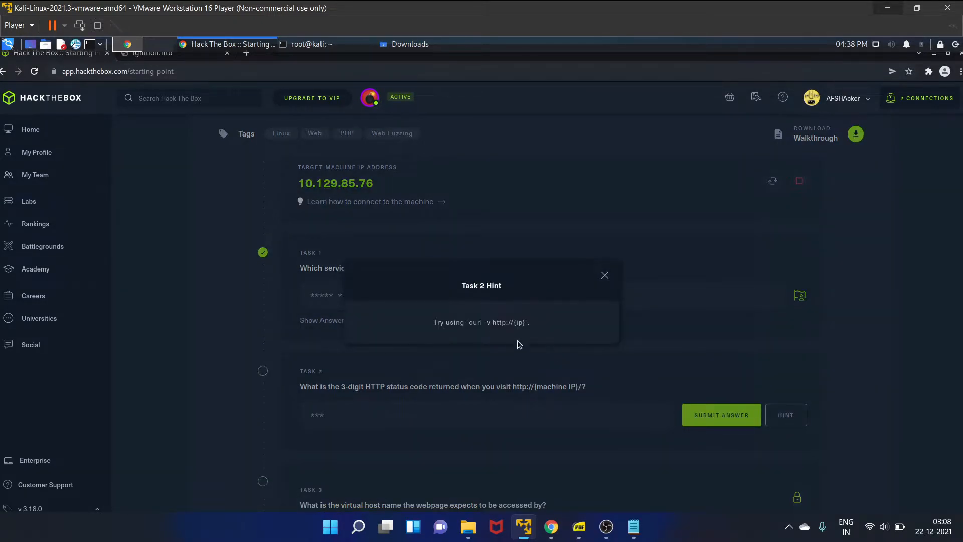
{"action": "mouse_move", "coordinate": [490, 335]}
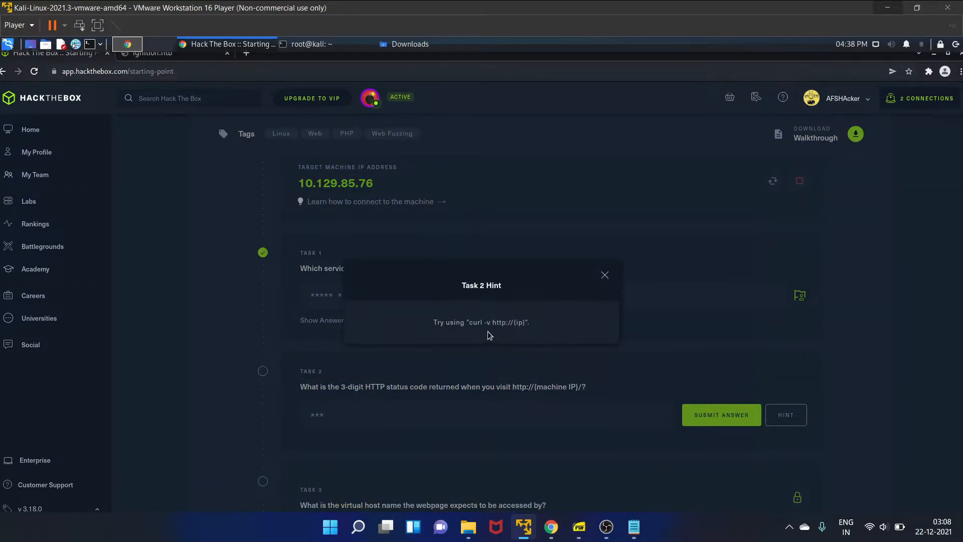
{"action": "left_click", "coordinate": [604, 275]}
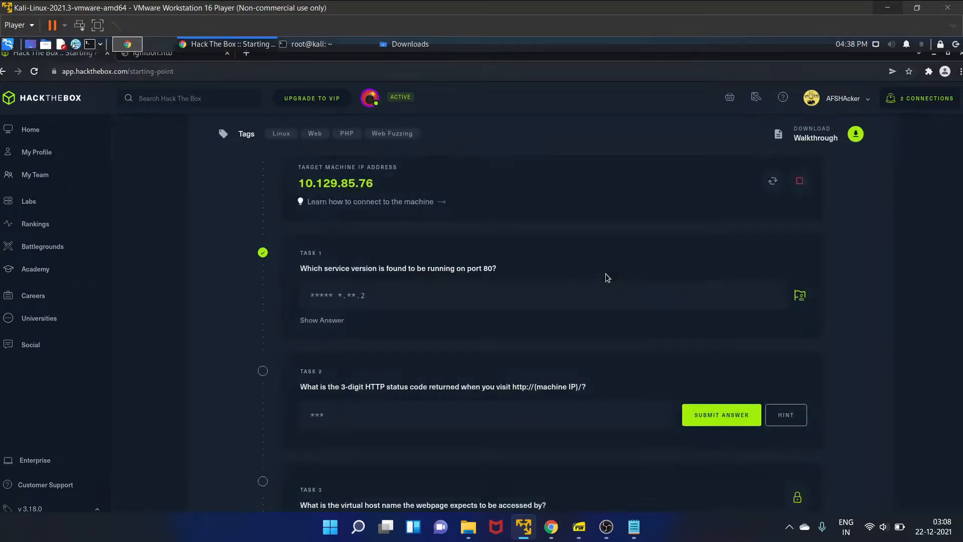
{"action": "left_click", "coordinate": [309, 44]}
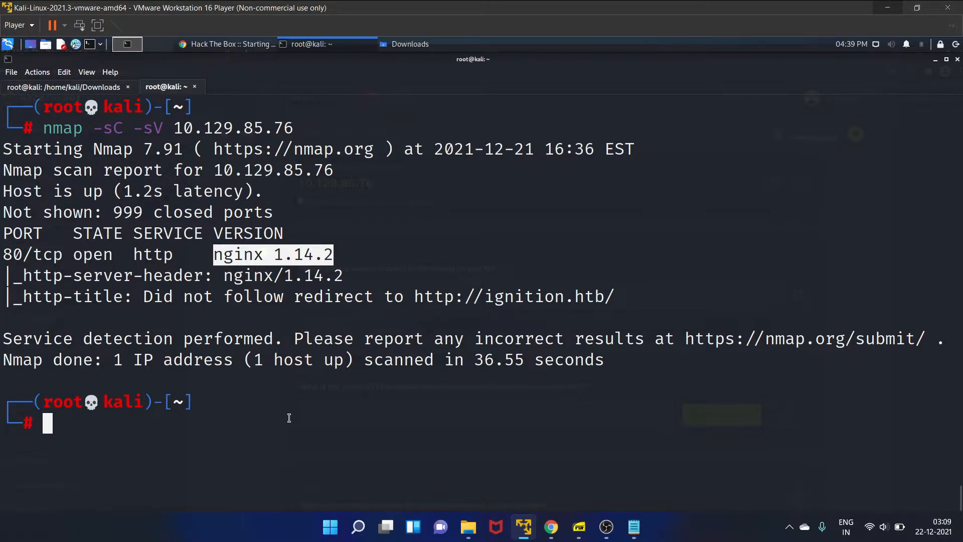
{"action": "type", "text": "curl -v http://10.129.148.129"}
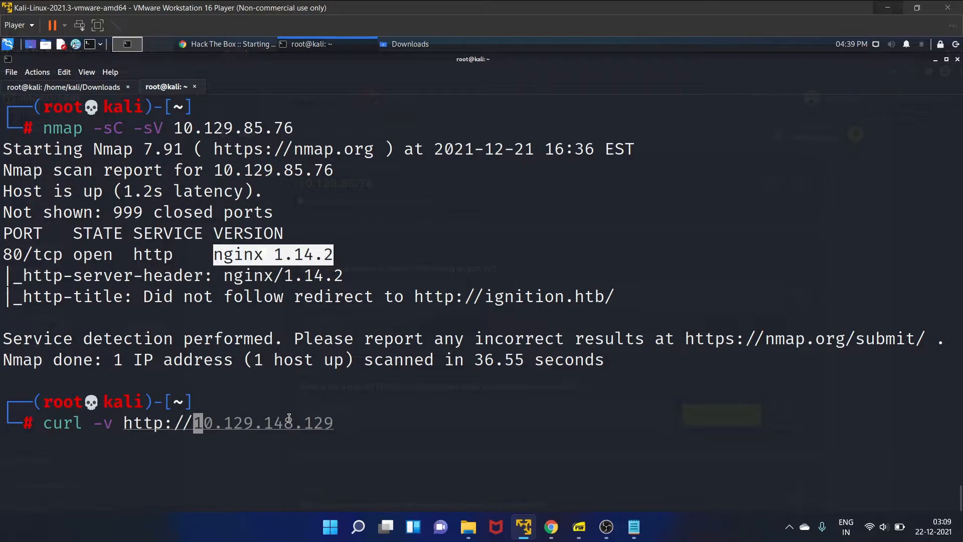
{"action": "type", "text": "10.129.85.76"}
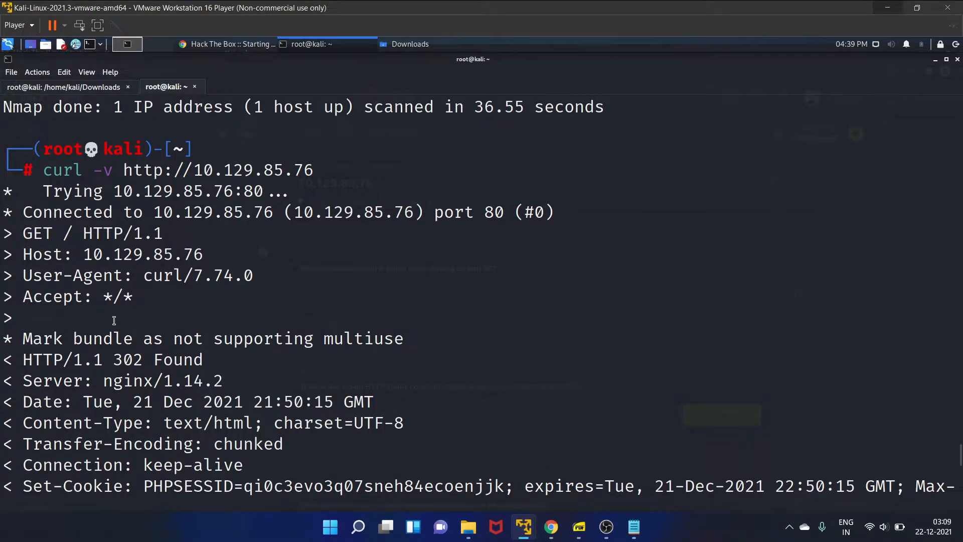
{"action": "mouse_move", "coordinate": [79, 271]}
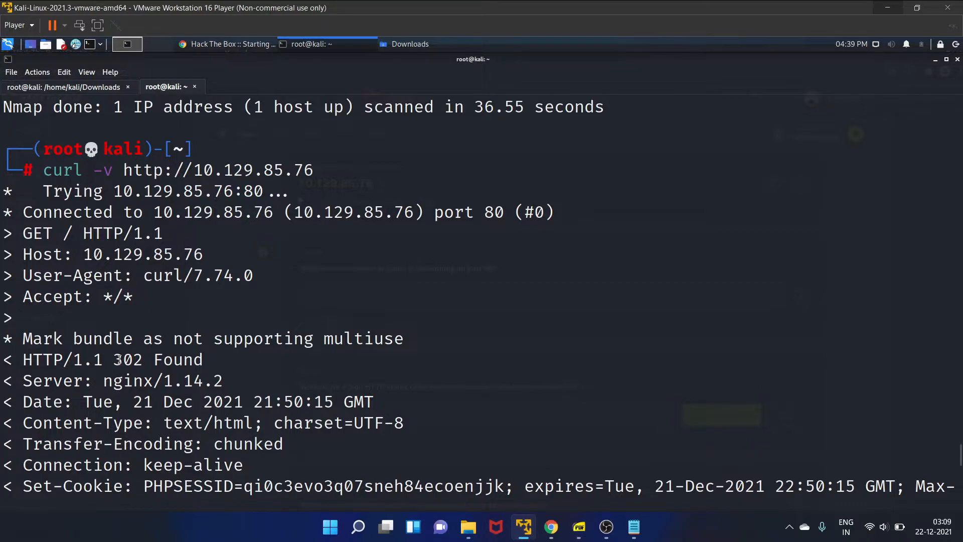
{"action": "double_click", "coordinate": [127, 359]}
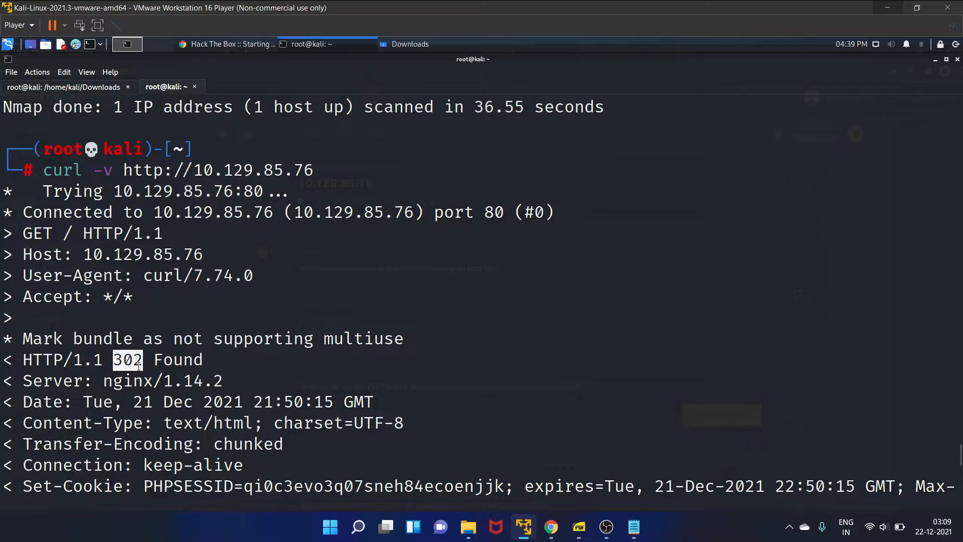
{"action": "right_click", "coordinate": [215, 191]}
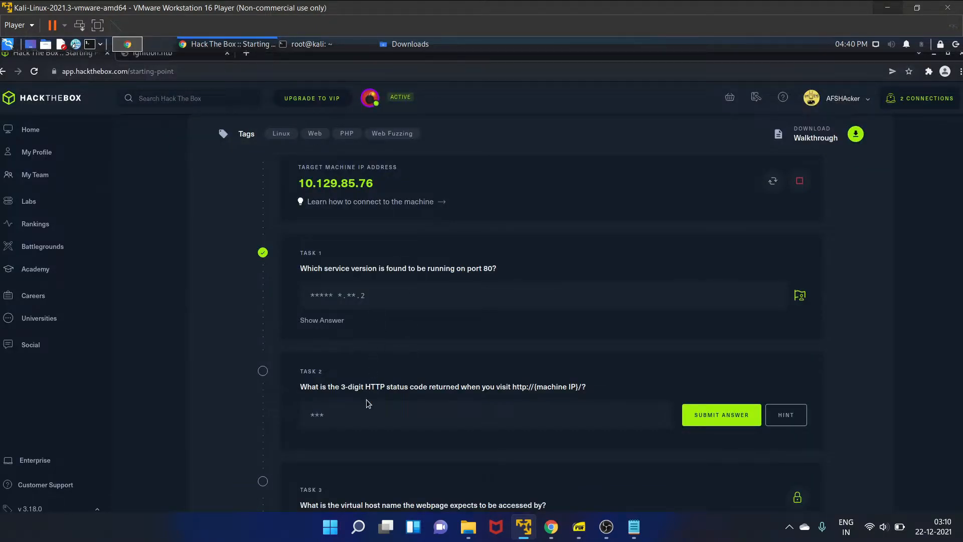
Submit 302 as the Task 2 answer.
{"action": "type", "text": "302"}
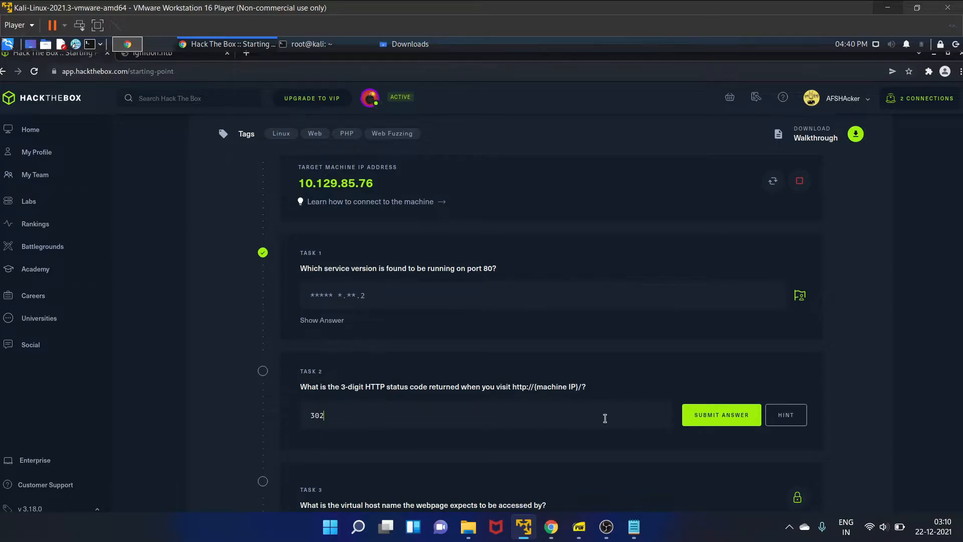
{"action": "left_click", "coordinate": [720, 414]}
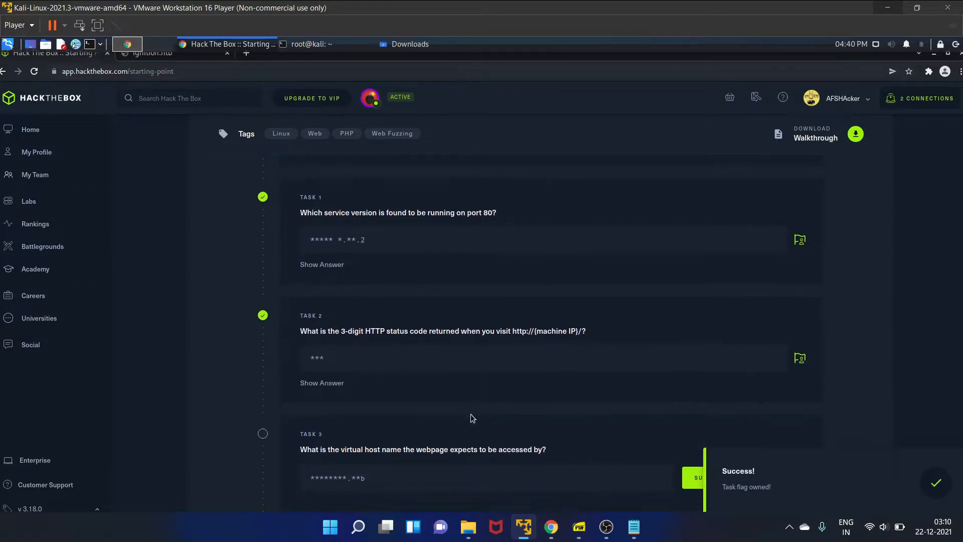
{"action": "scroll", "scroll_direction": "down", "scroll_amount": 3}
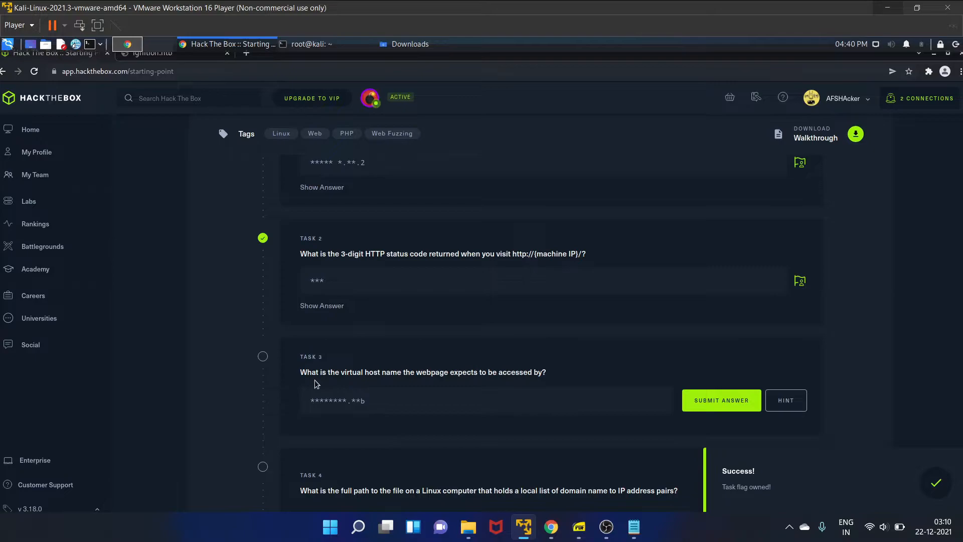
{"action": "mouse_move", "coordinate": [309, 384]}
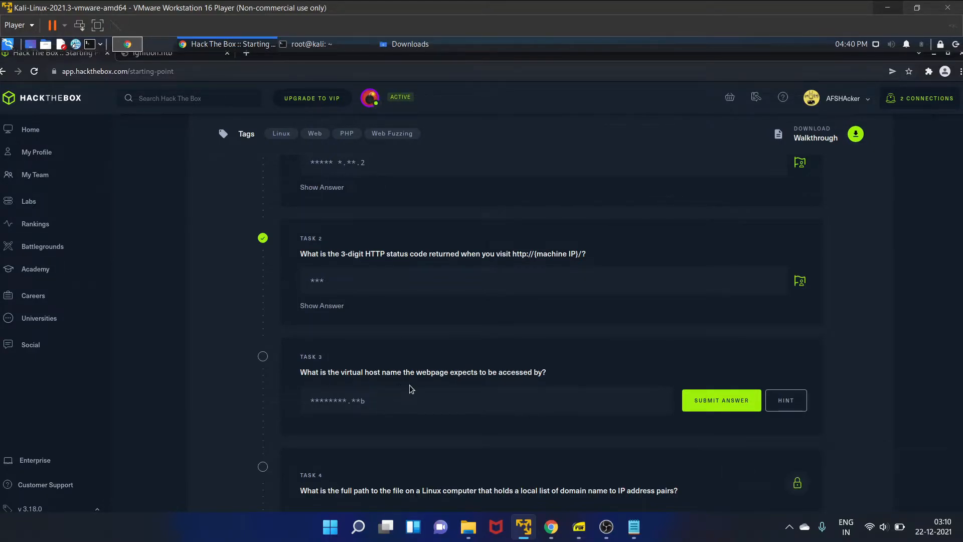
{"action": "mouse_move", "coordinate": [518, 392]}
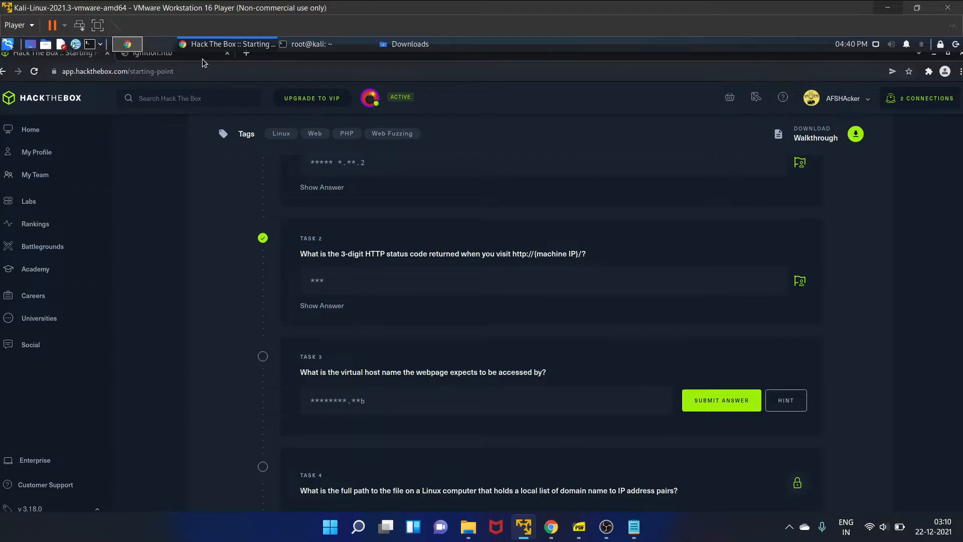
{"action": "left_click", "coordinate": [147, 52]}
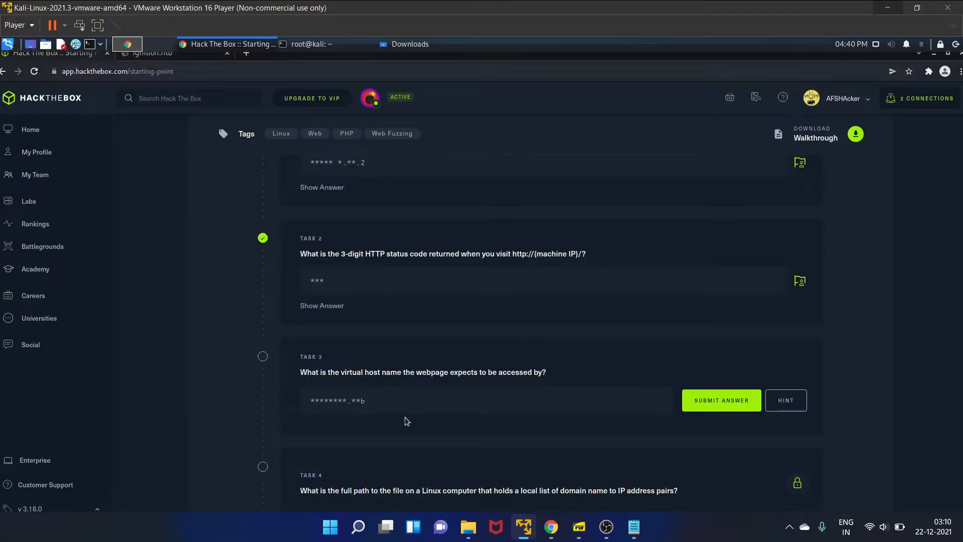
{"action": "type", "text": "http://ignition.htb/"}
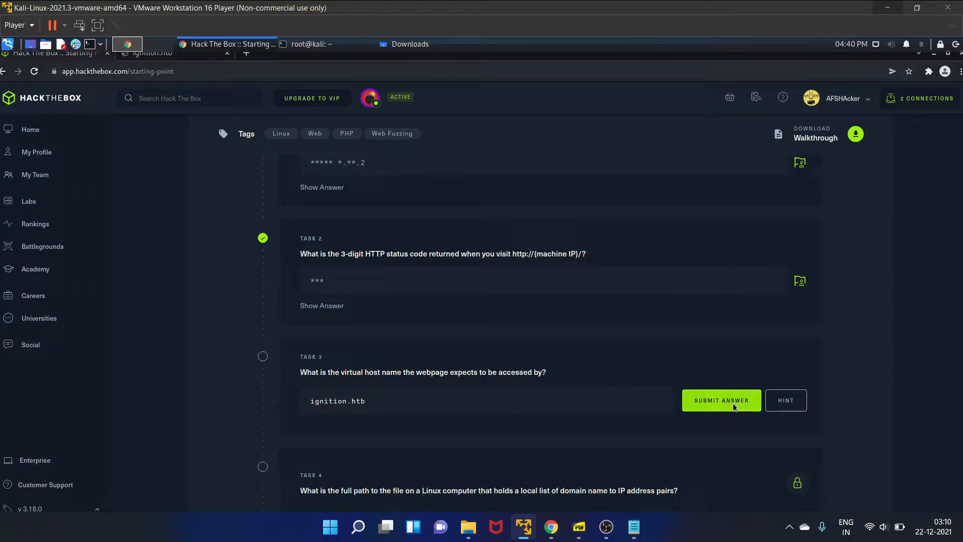
{"action": "left_click", "coordinate": [721, 400]}
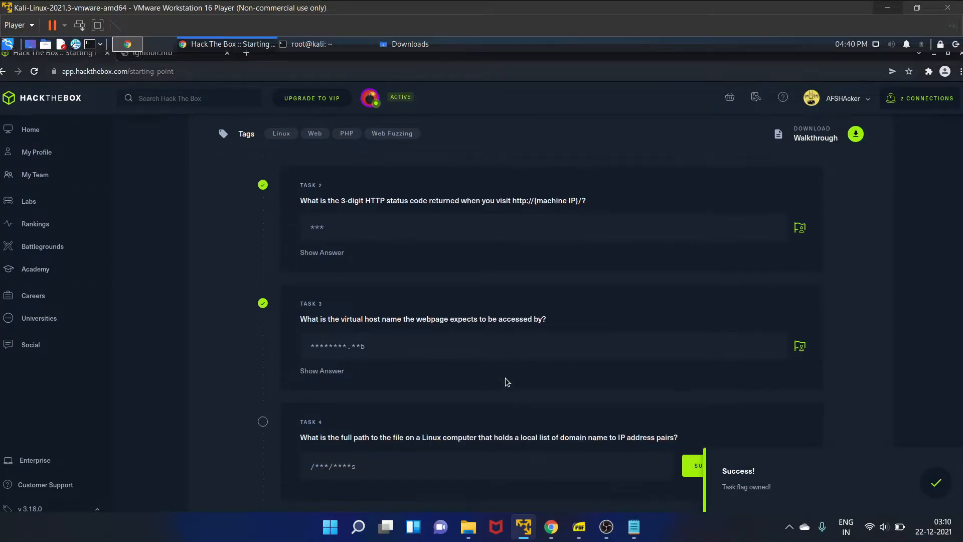
{"action": "left_click", "coordinate": [172, 43]}
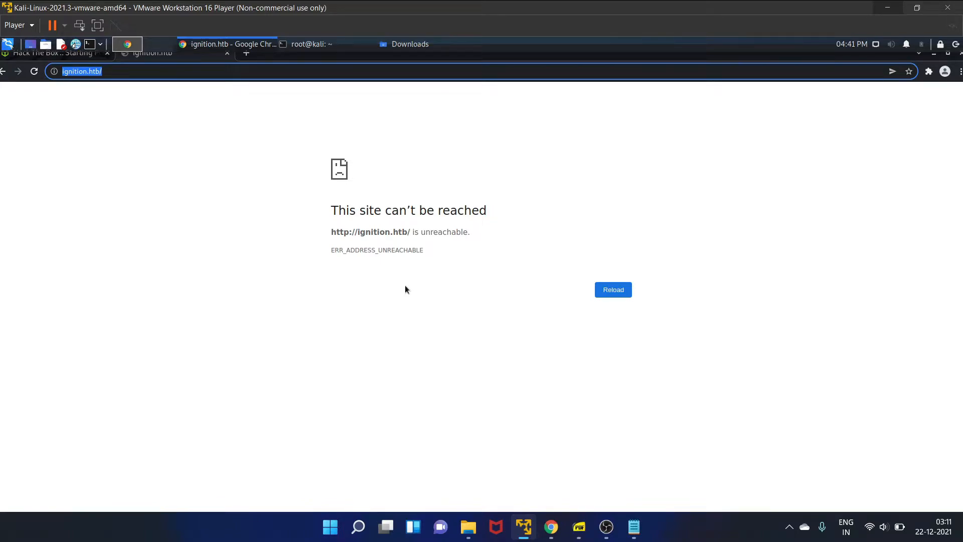
{"action": "mouse_move", "coordinate": [186, 115]}
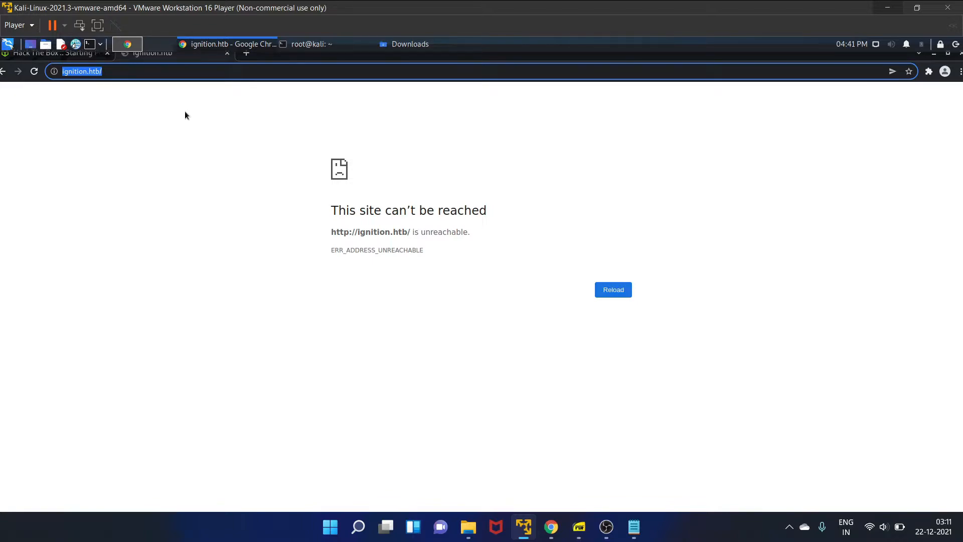
Start editing the unreachable ignition.htb address in Chrome.
{"action": "left_click", "coordinate": [131, 71]}
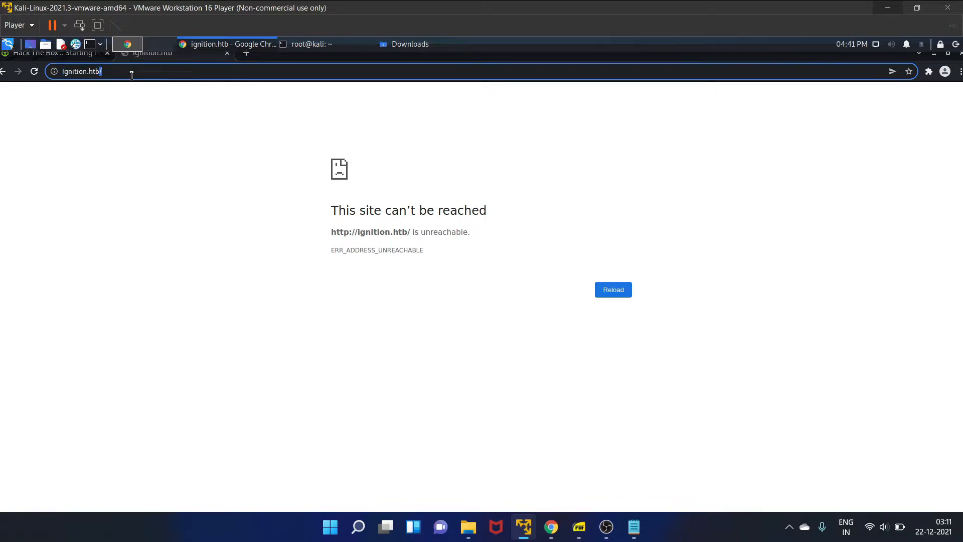
{"action": "mouse_move", "coordinate": [388, 226]}
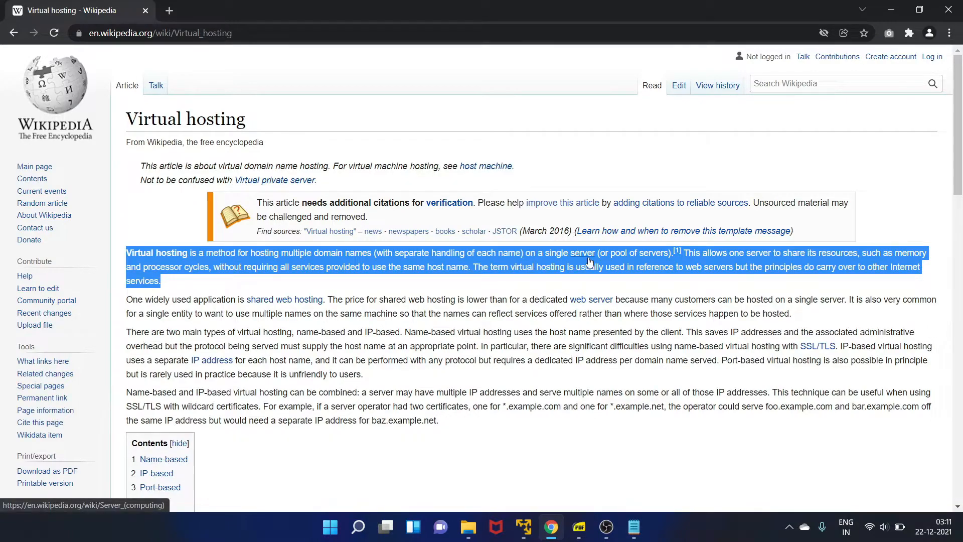
{"action": "mouse_move", "coordinate": [687, 269]}
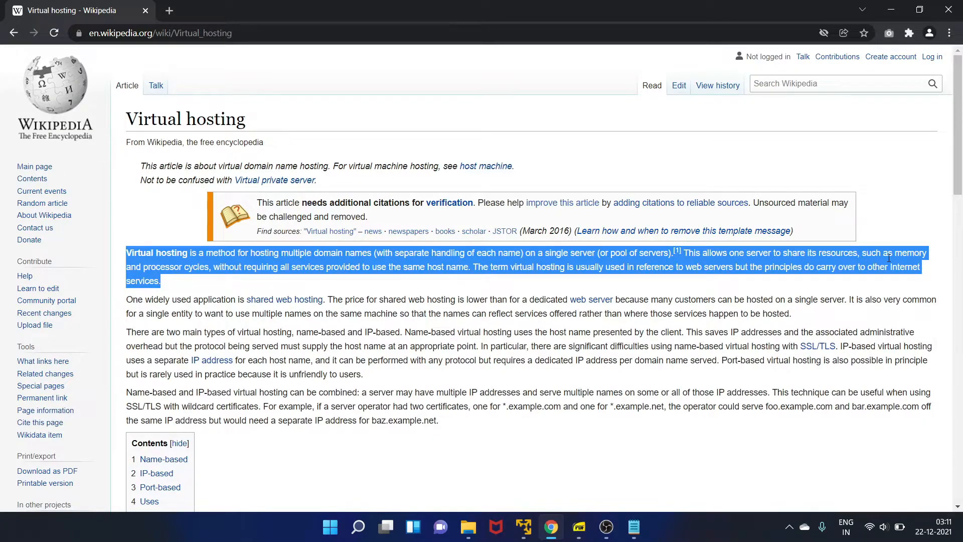
{"action": "mouse_move", "coordinate": [220, 282]}
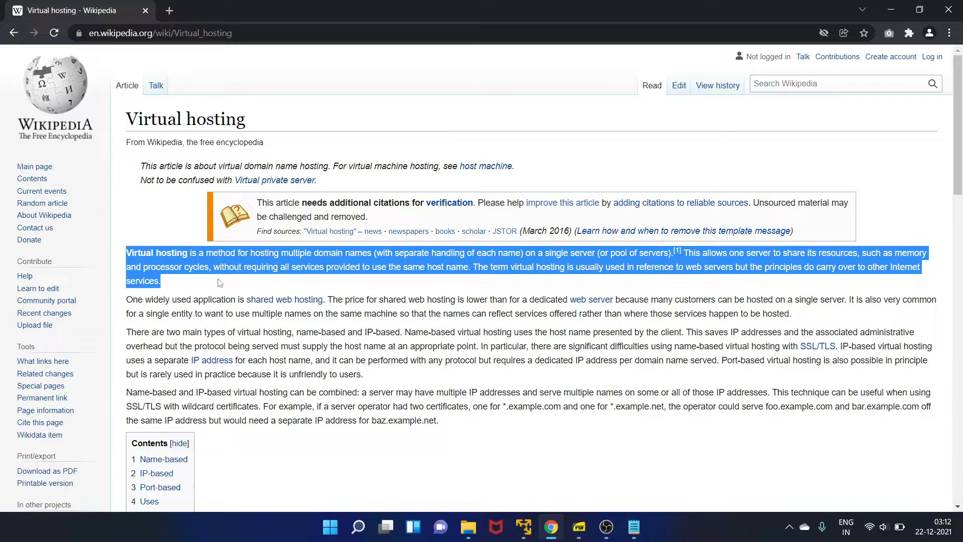
{"action": "mouse_move", "coordinate": [326, 284]}
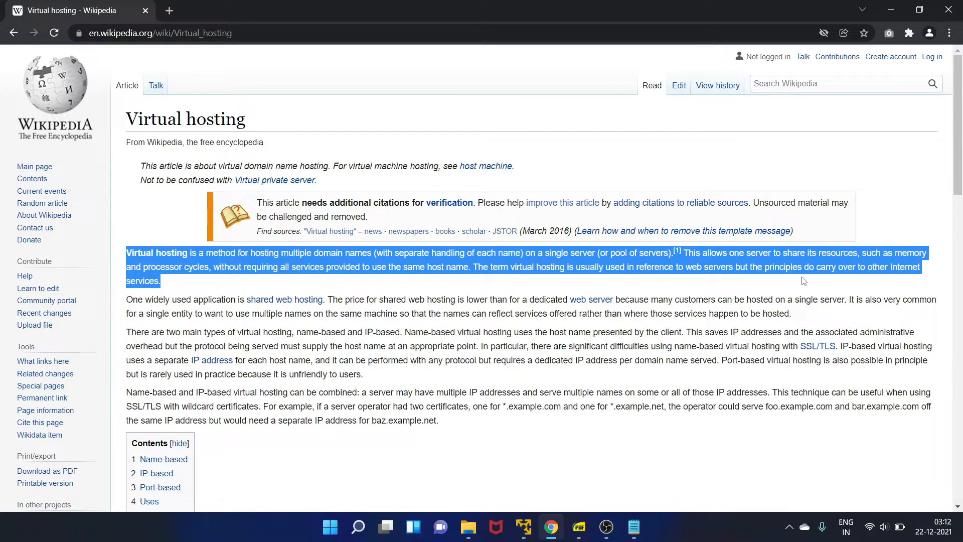
{"action": "mouse_move", "coordinate": [336, 330]}
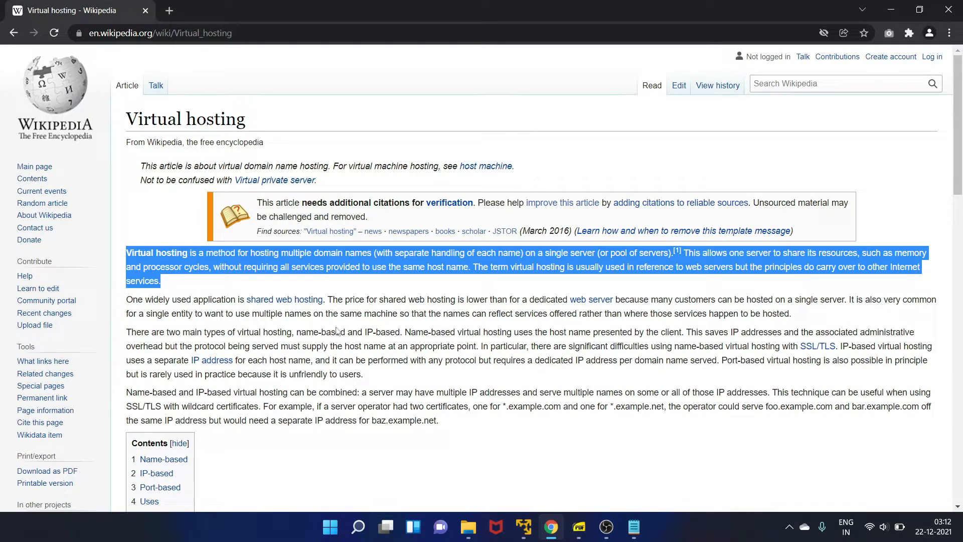
{"action": "mouse_move", "coordinate": [524, 526]}
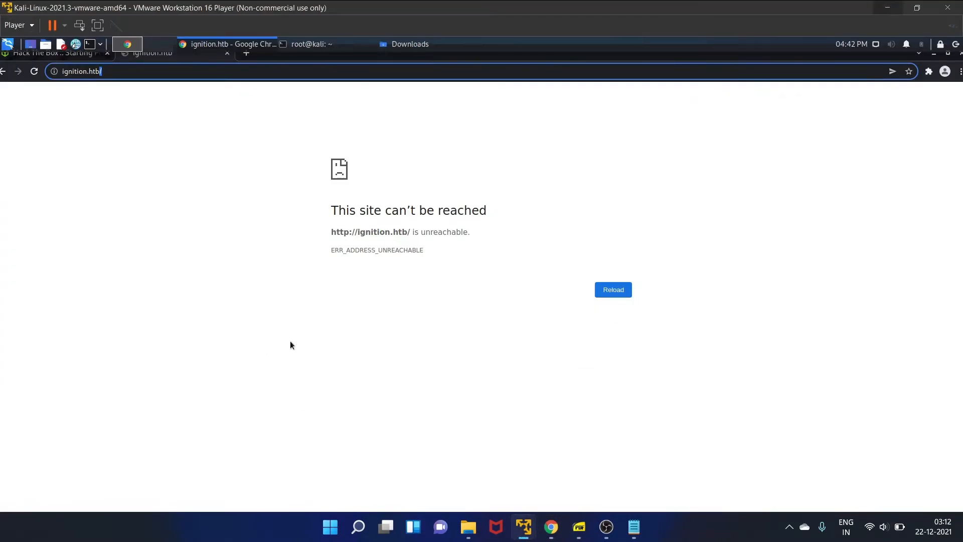
{"action": "mouse_move", "coordinate": [290, 343]}
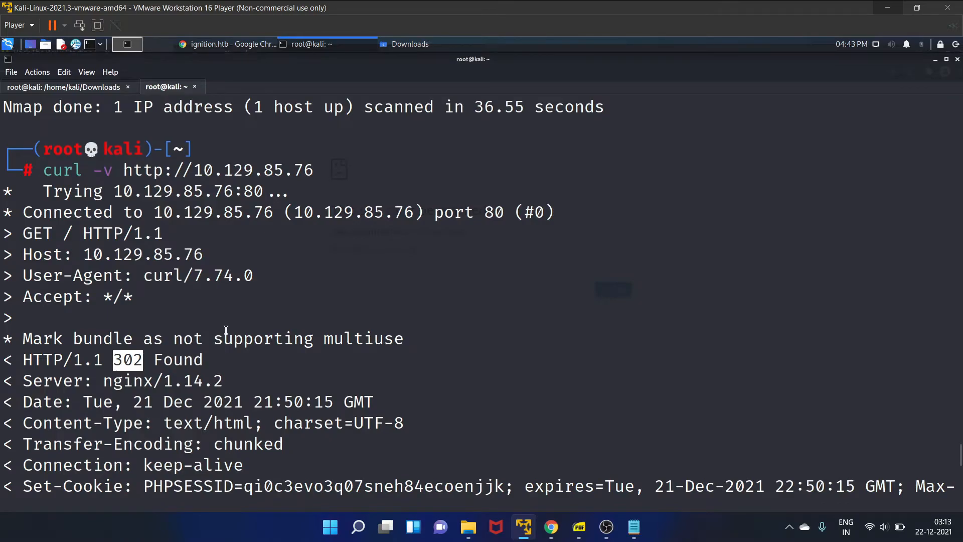
Pick out the Host: 10.129.85.76 header line in the curl output.
{"action": "scroll", "scroll_direction": "down", "scroll_amount": 3}
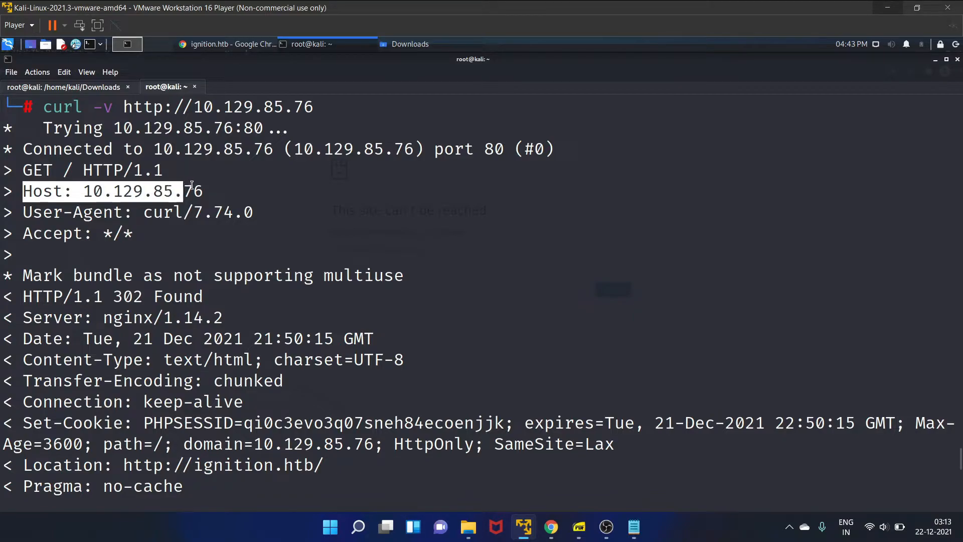
{"action": "left_click_drag", "start_coordinate": [180, 191], "coordinate": [212, 191]}
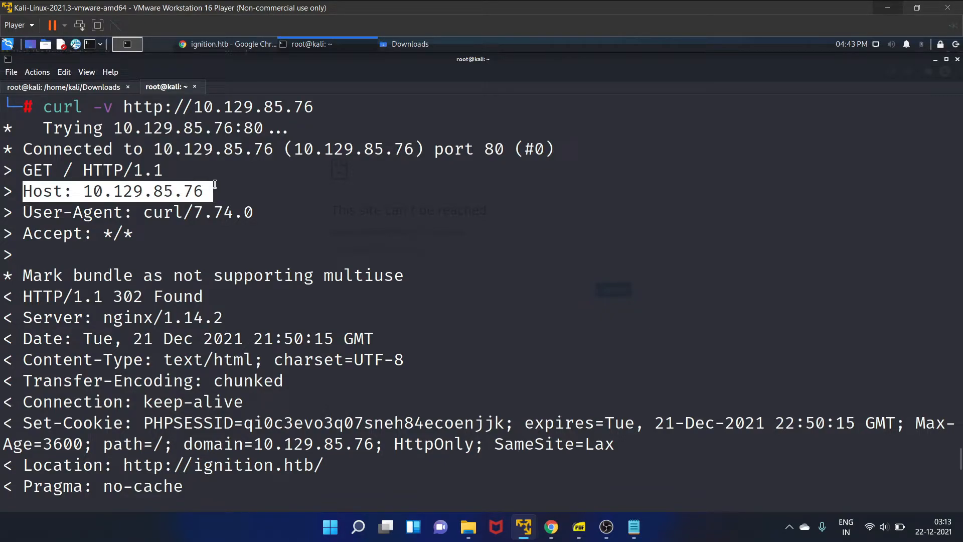
{"action": "mouse_move", "coordinate": [172, 281]}
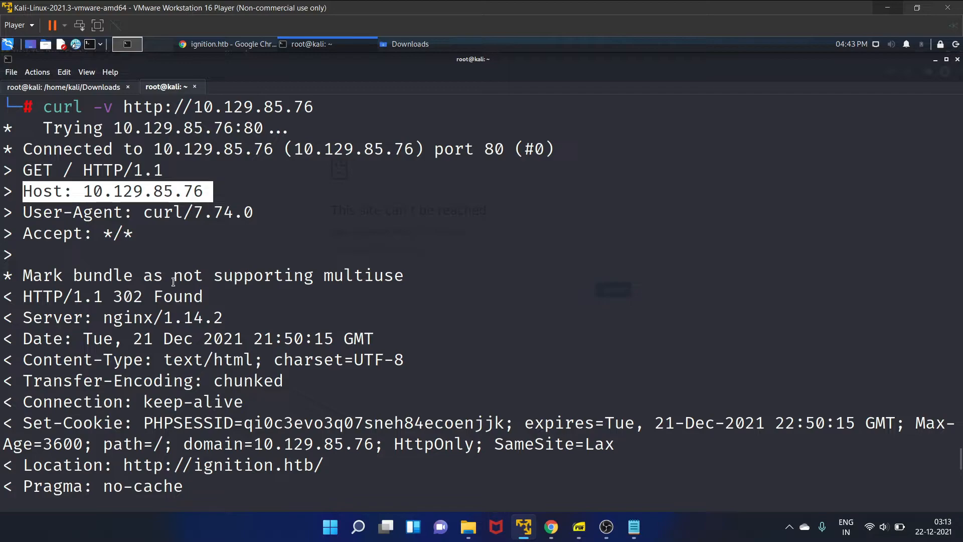
{"action": "mouse_move", "coordinate": [257, 250]}
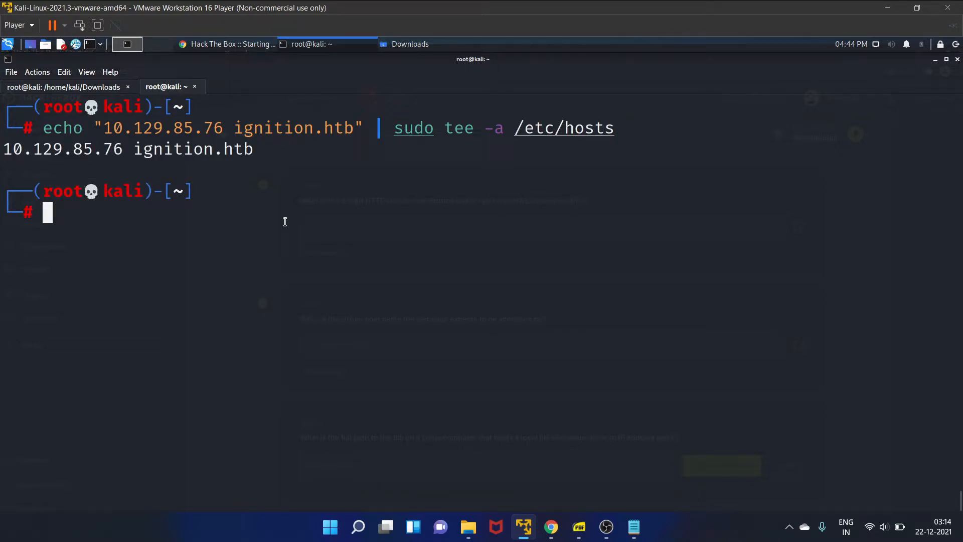
List /etc/hosts and pick out the new 10.129.85.76 ignition.htb entry.
{"action": "type", "text": "cat /etc/hosts"}
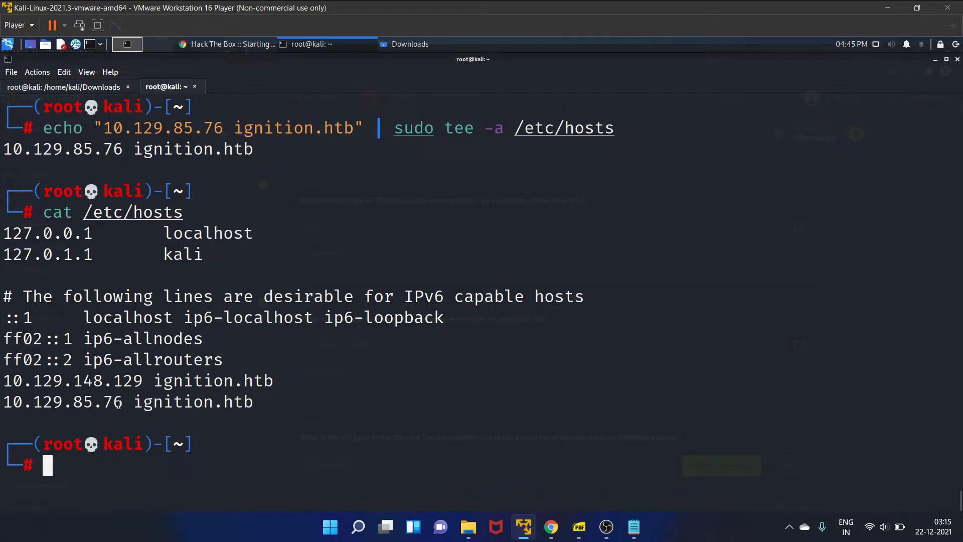
{"action": "double_click", "coordinate": [241, 402]}
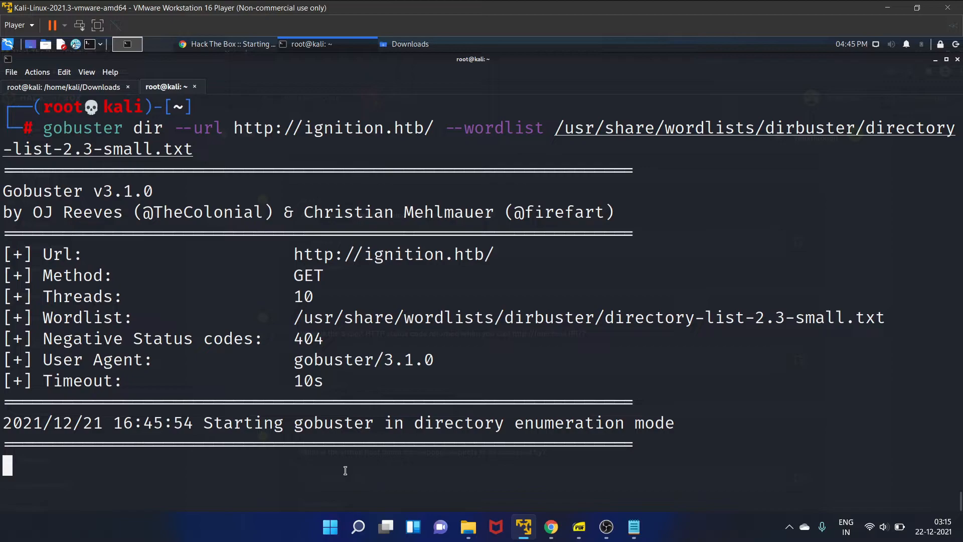
Stop the gobuster scan after /admin appears and return to the browser.
{"action": "key", "text": "ctrl+c"}
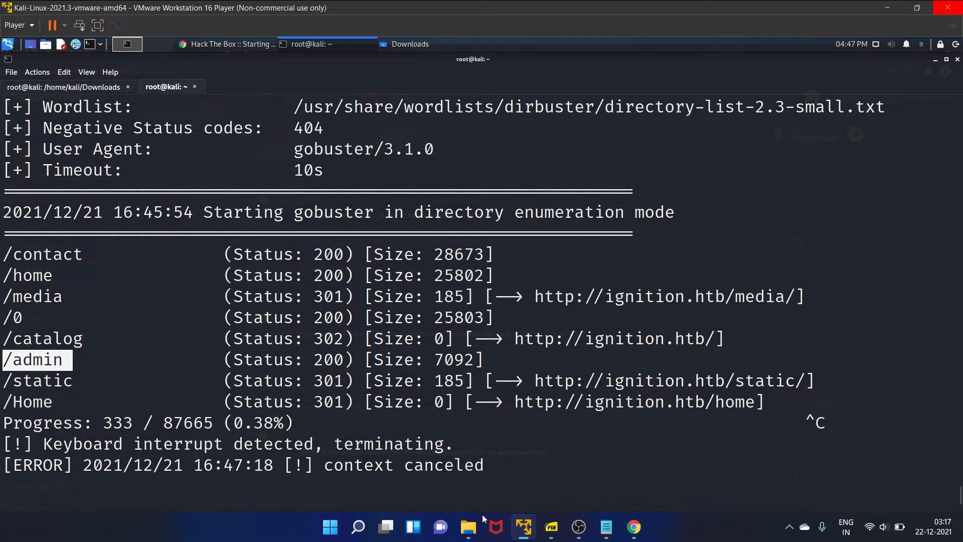
{"action": "left_click", "coordinate": [127, 43]}
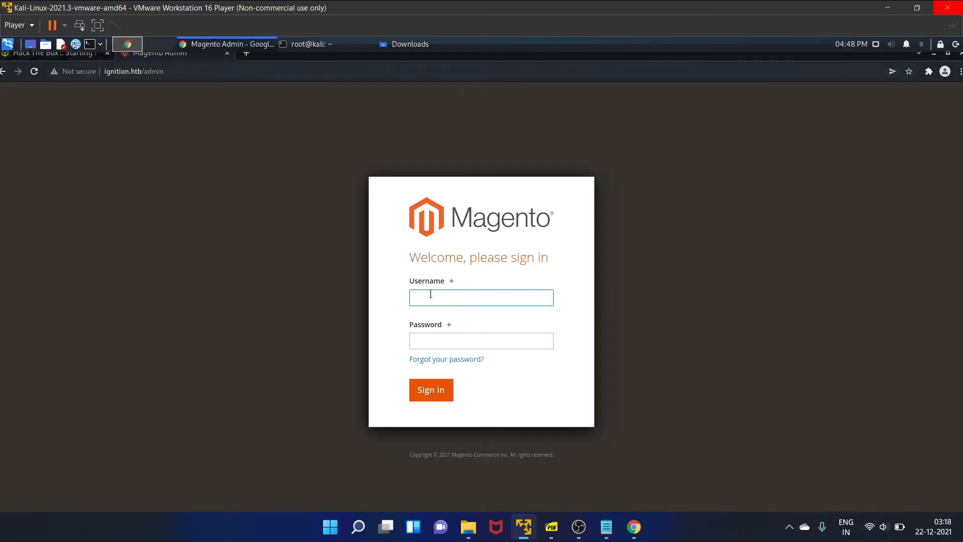
Attempt the Magento admin sign-in as admin with a guessed common password, which fails.
{"action": "type", "text": "admin"}
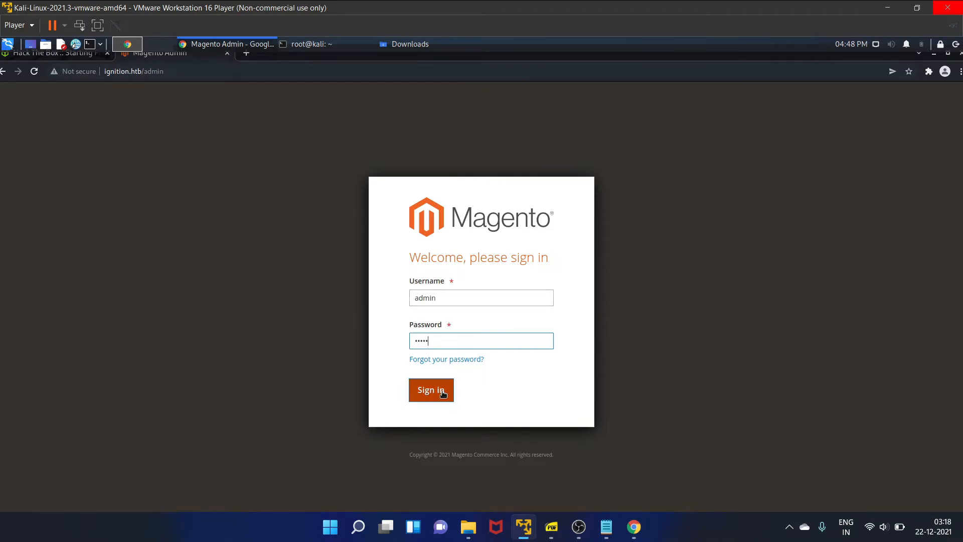
{"action": "left_click", "coordinate": [431, 390]}
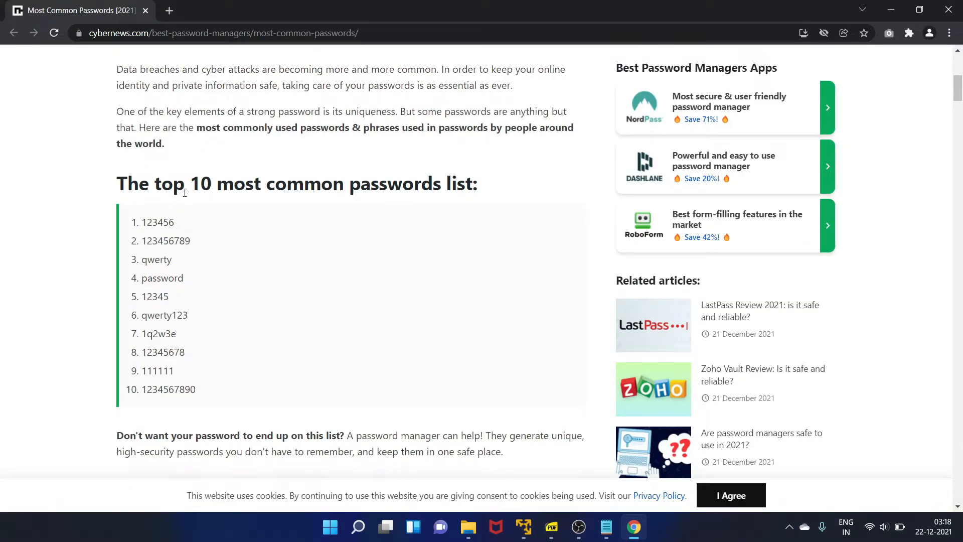
{"action": "mouse_move", "coordinate": [335, 161]}
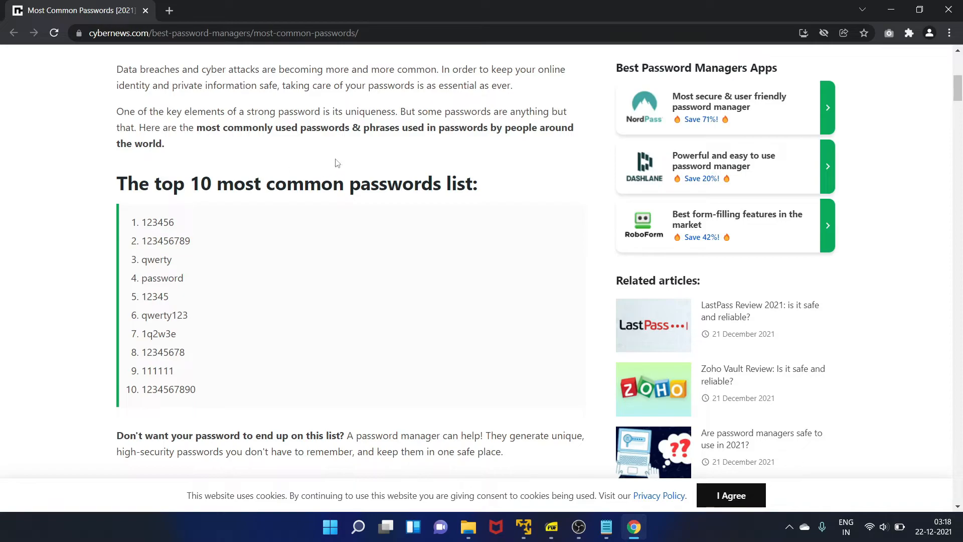
{"action": "mouse_move", "coordinate": [307, 217]}
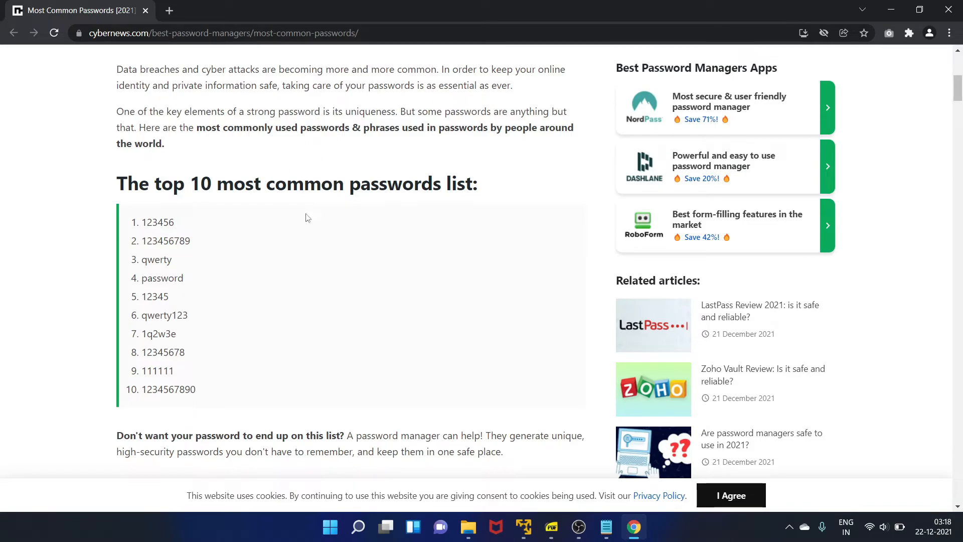
{"action": "mouse_move", "coordinate": [203, 299]}
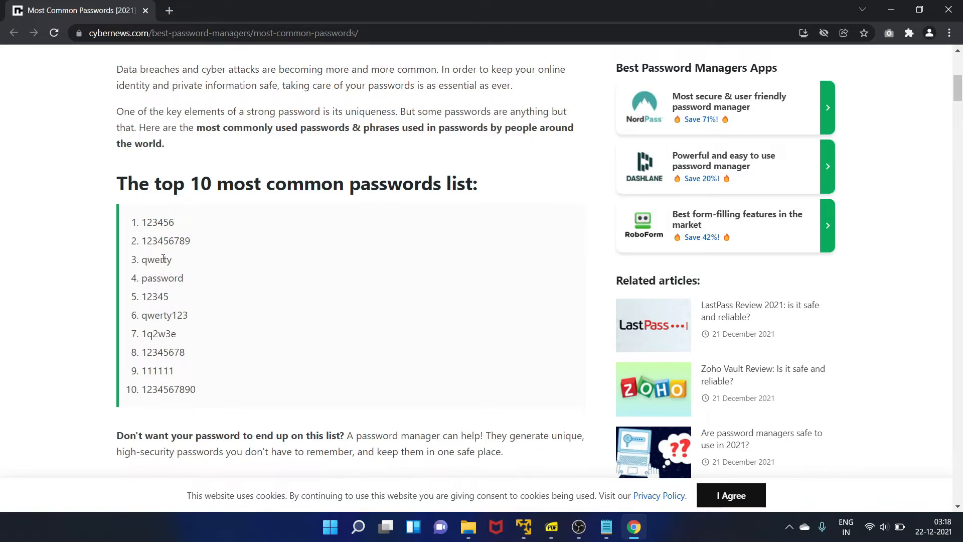
{"action": "double_click", "coordinate": [157, 260]}
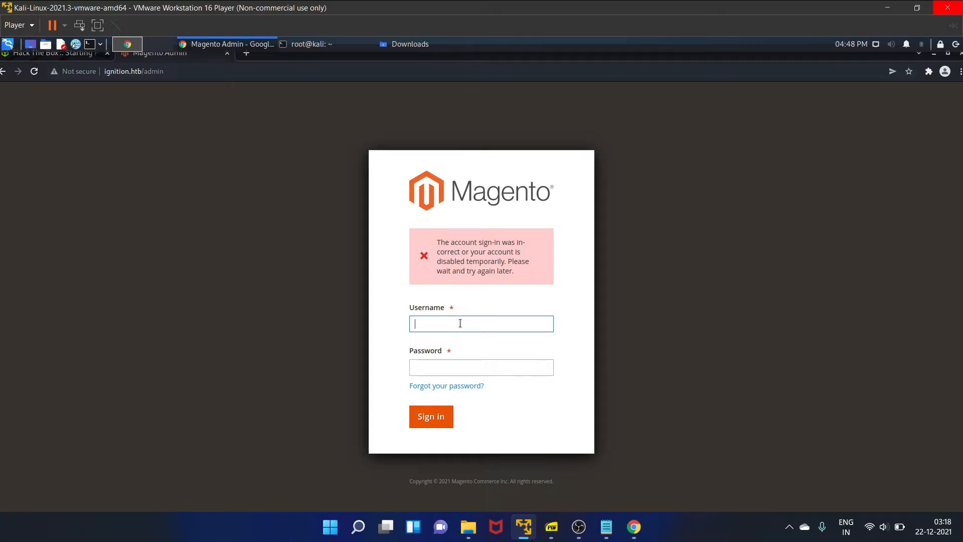
{"action": "type", "text": "admin"}
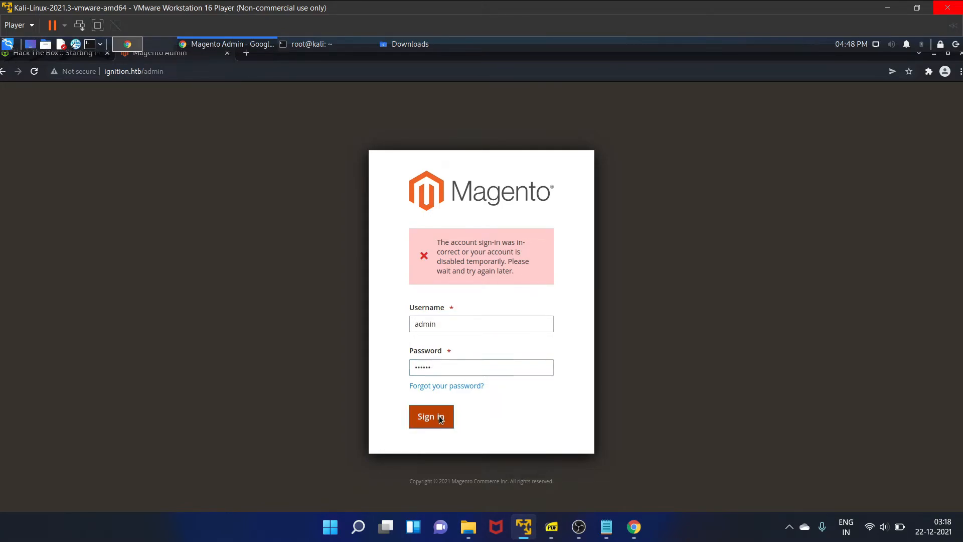
{"action": "left_click", "coordinate": [431, 417]}
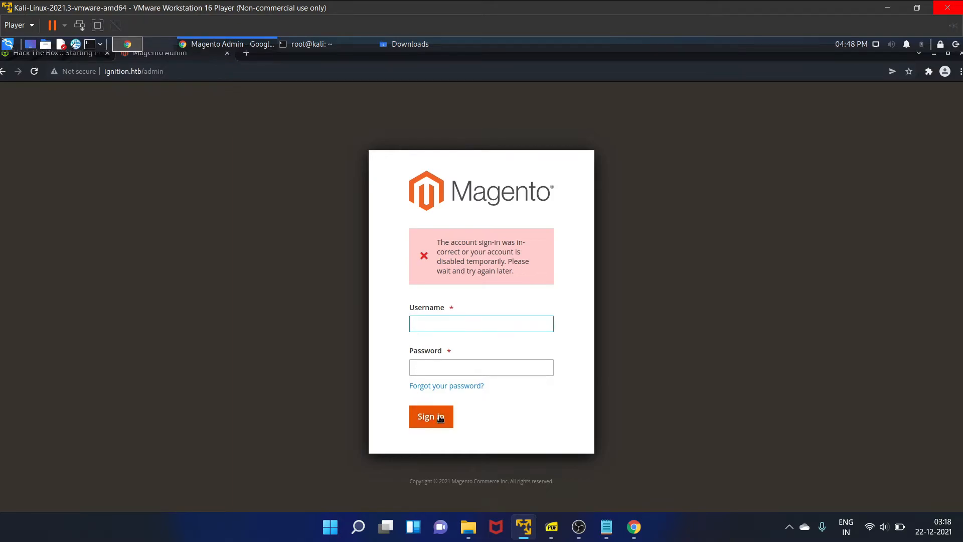
{"action": "left_click", "coordinate": [481, 323]}
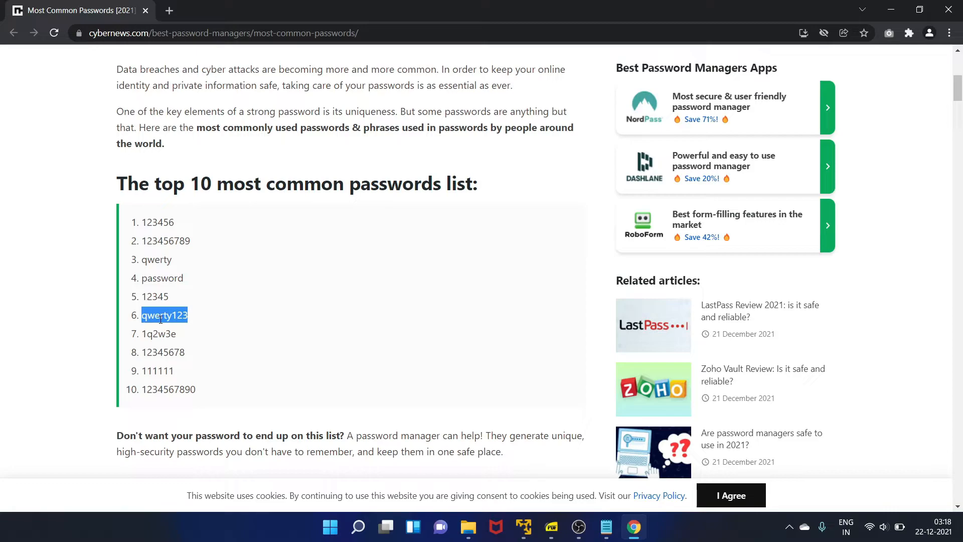
{"action": "left_click", "coordinate": [523, 527]}
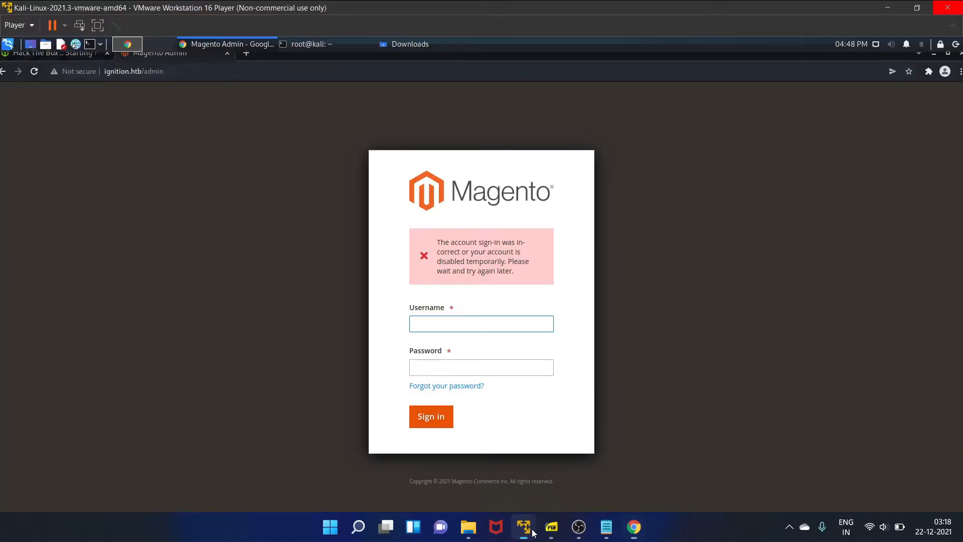
{"action": "type", "text": "admin"}
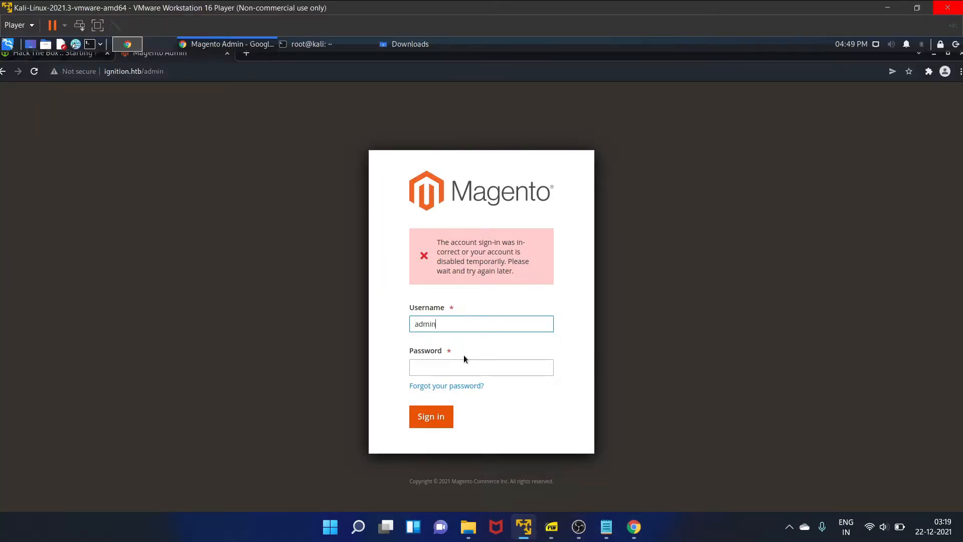
{"action": "type", "text": "password"}
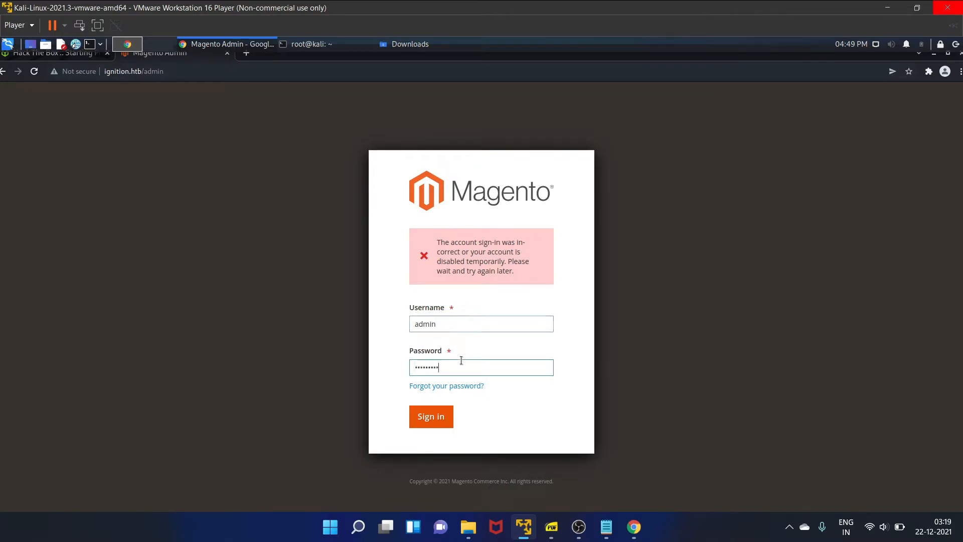
{"action": "left_click", "coordinate": [431, 416]}
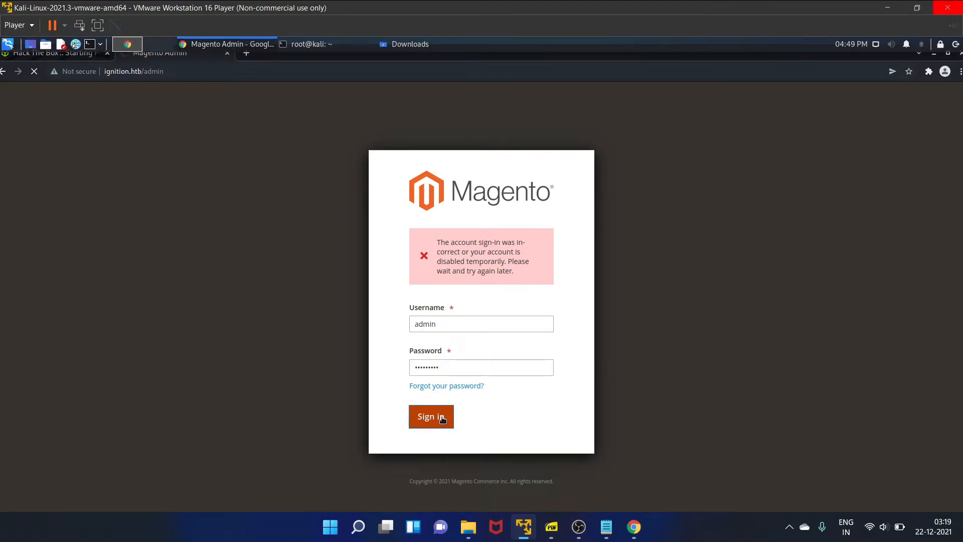
{"action": "left_click", "coordinate": [430, 416]}
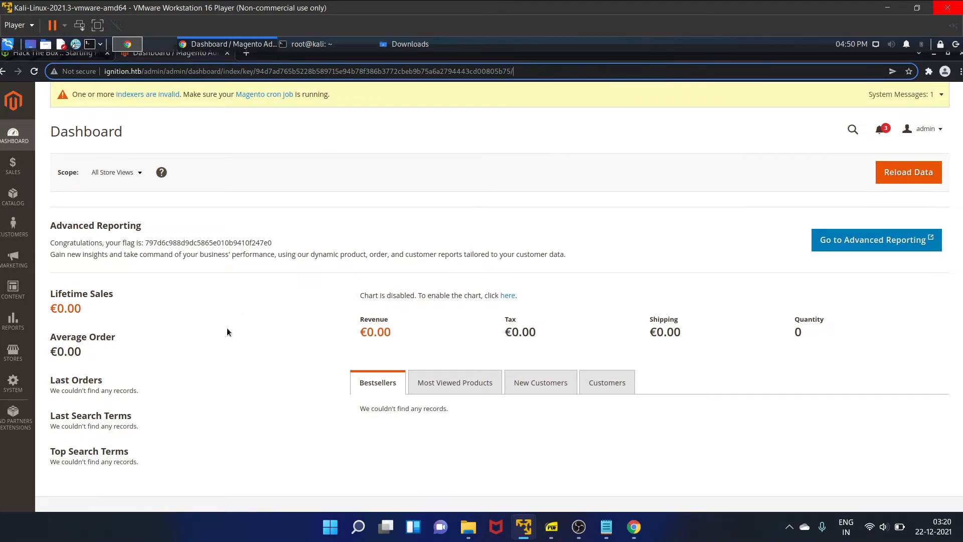
{"action": "mouse_move", "coordinate": [302, 155]}
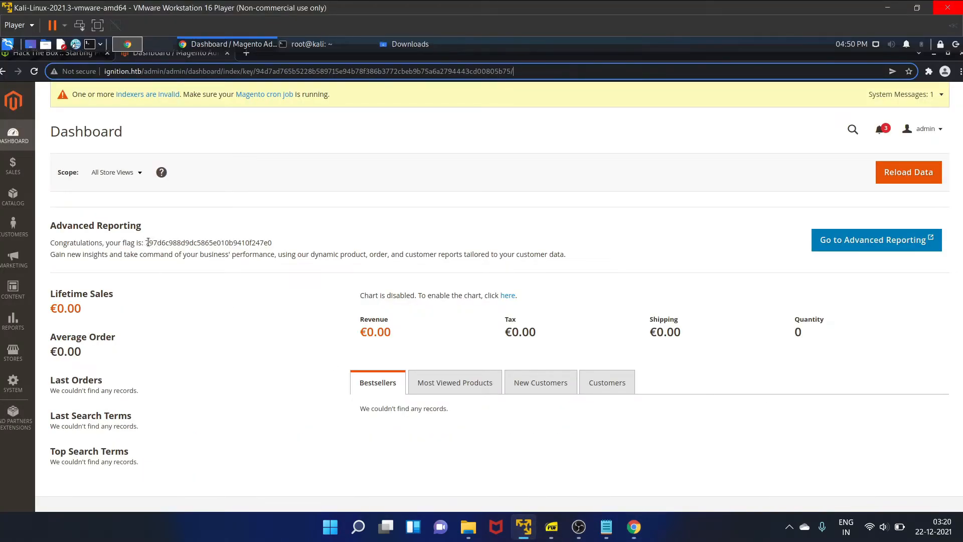
Select the flag string shown in the Advanced Reporting section of the dashboard.
{"action": "double_click", "coordinate": [207, 242]}
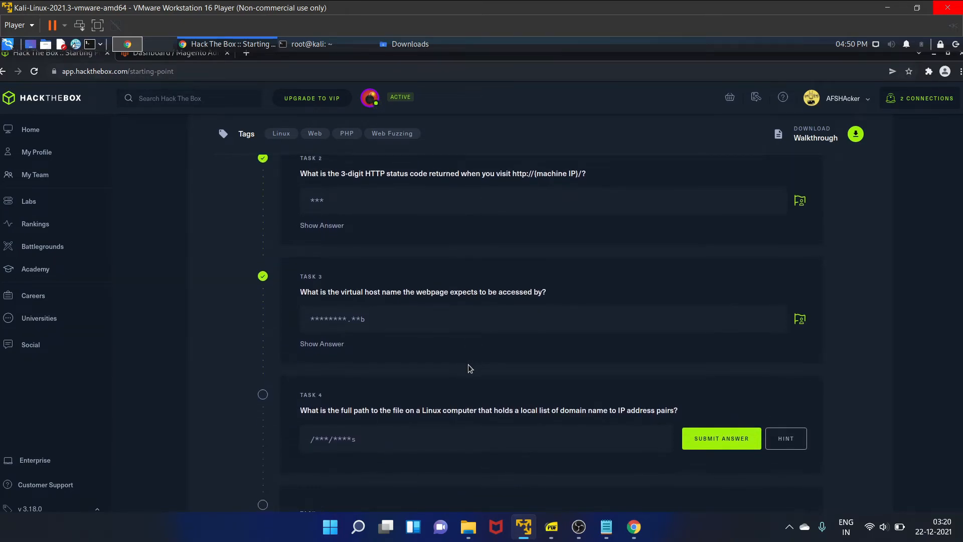
Answer Task 4 with /etc/hosts as the local hostname-to-IP file path.
{"action": "scroll", "scroll_direction": "down", "scroll_amount": 3}
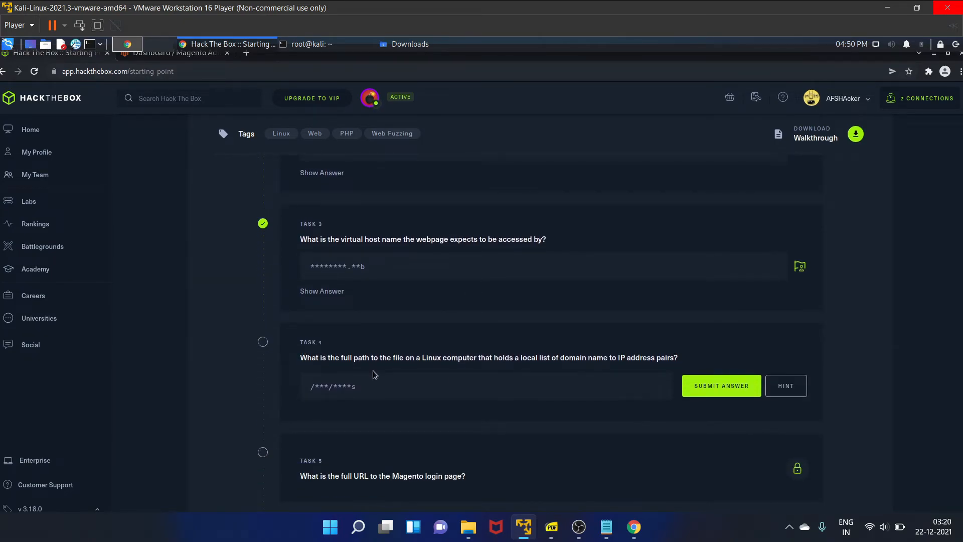
{"action": "mouse_move", "coordinate": [382, 373]}
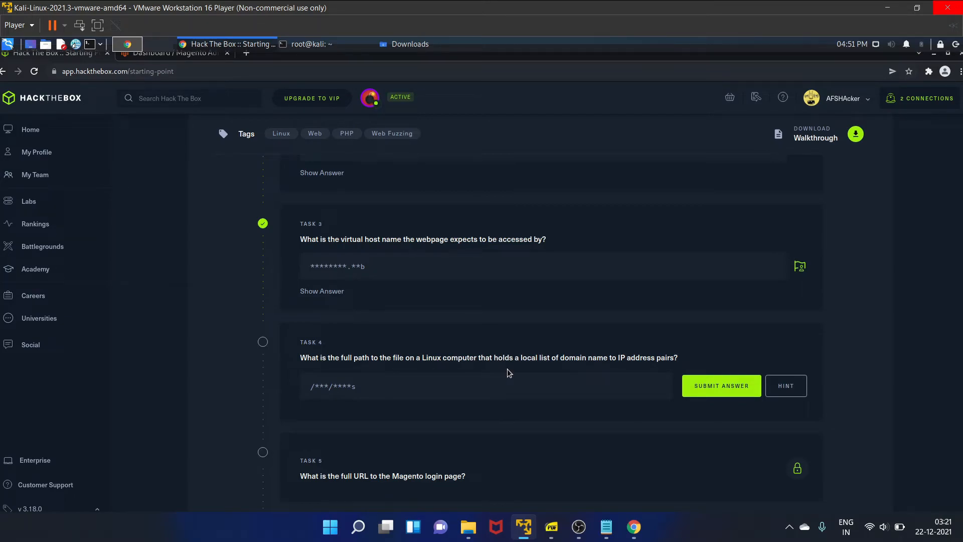
{"action": "mouse_move", "coordinate": [558, 368]}
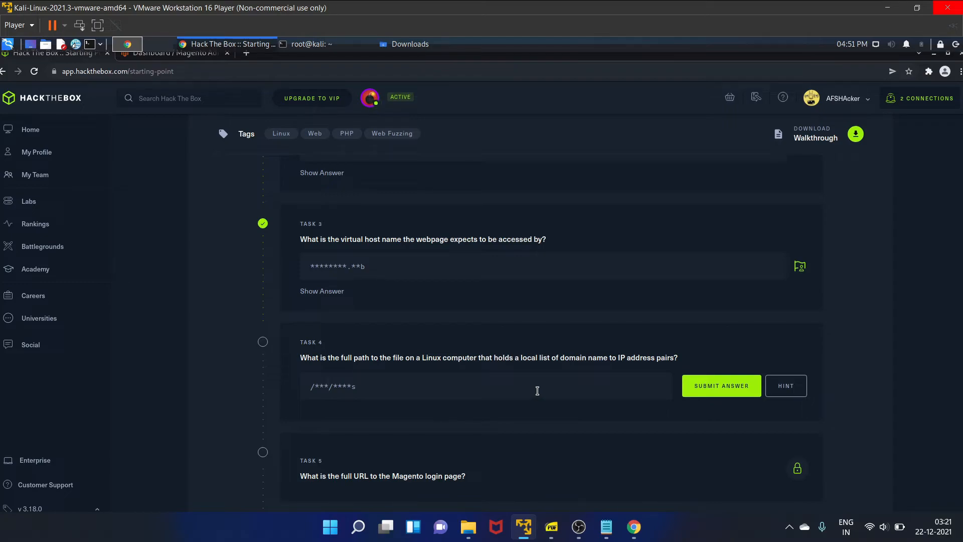
{"action": "type", "text": "/etc/"}
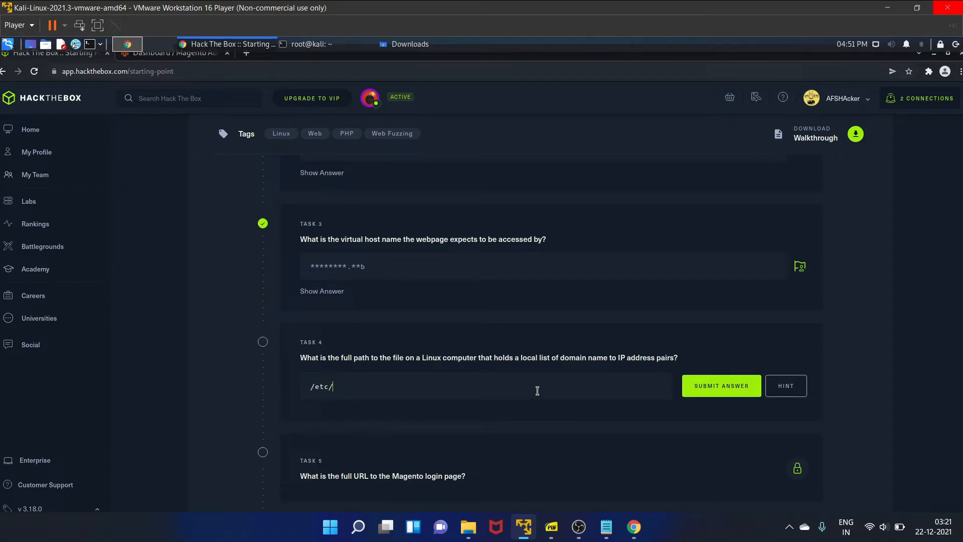
{"action": "type", "text": "hosts"}
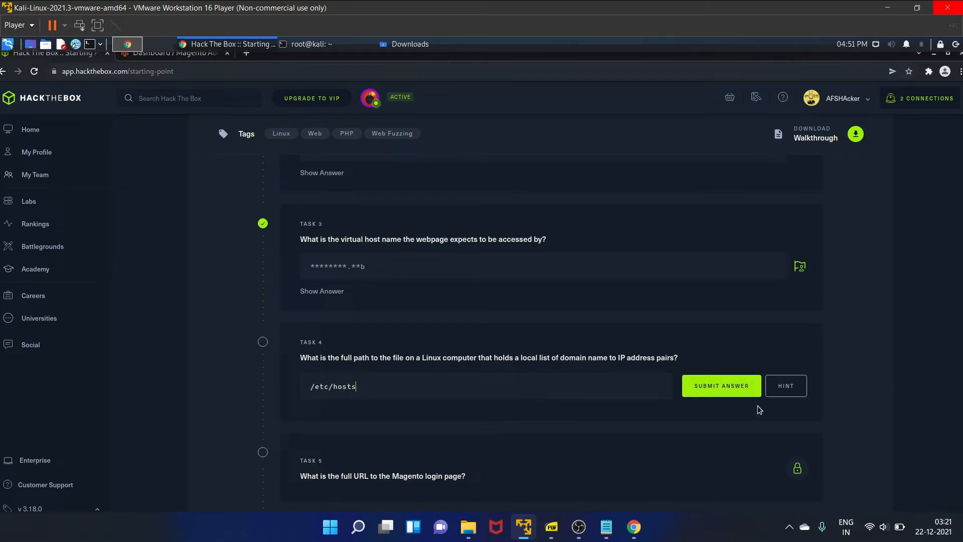
{"action": "left_click", "coordinate": [722, 386]}
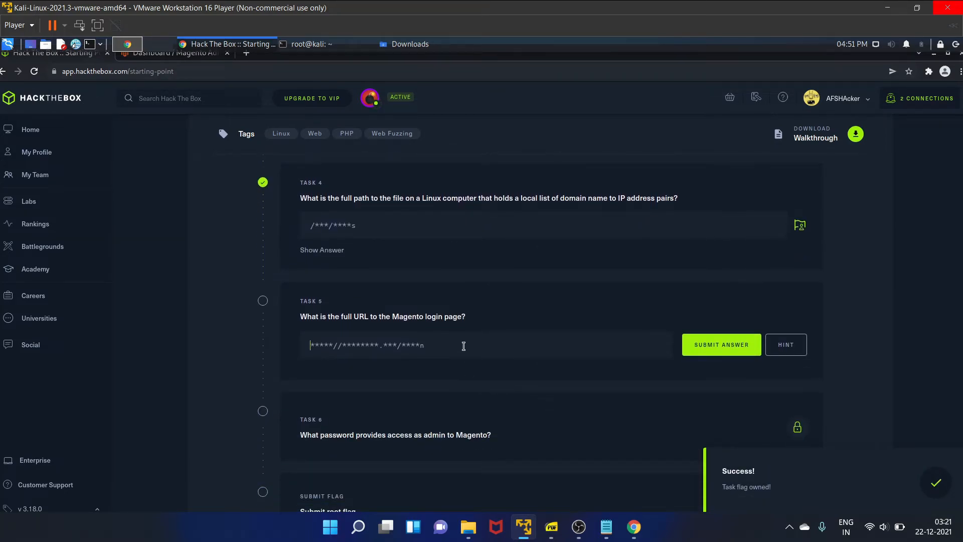
{"action": "mouse_move", "coordinate": [400, 331]}
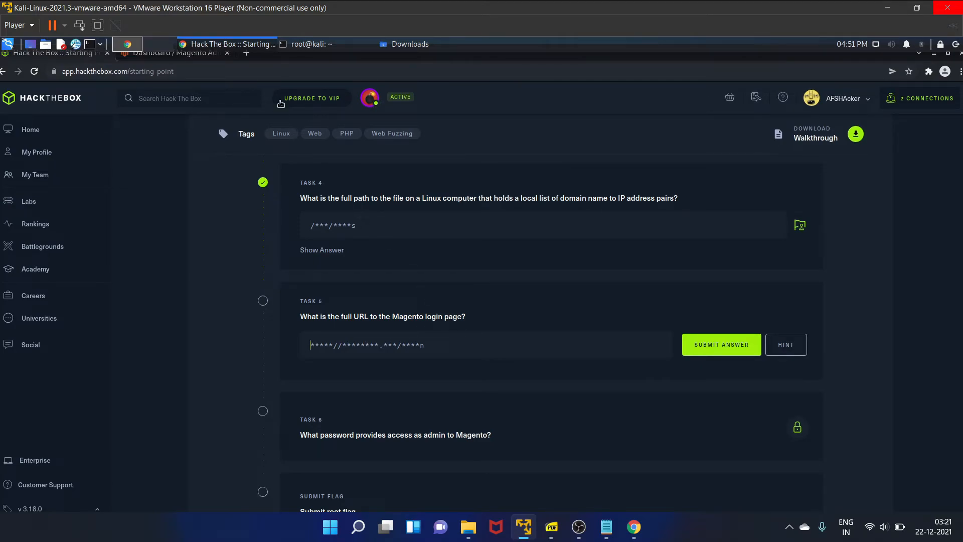
{"action": "left_click", "coordinate": [227, 44]}
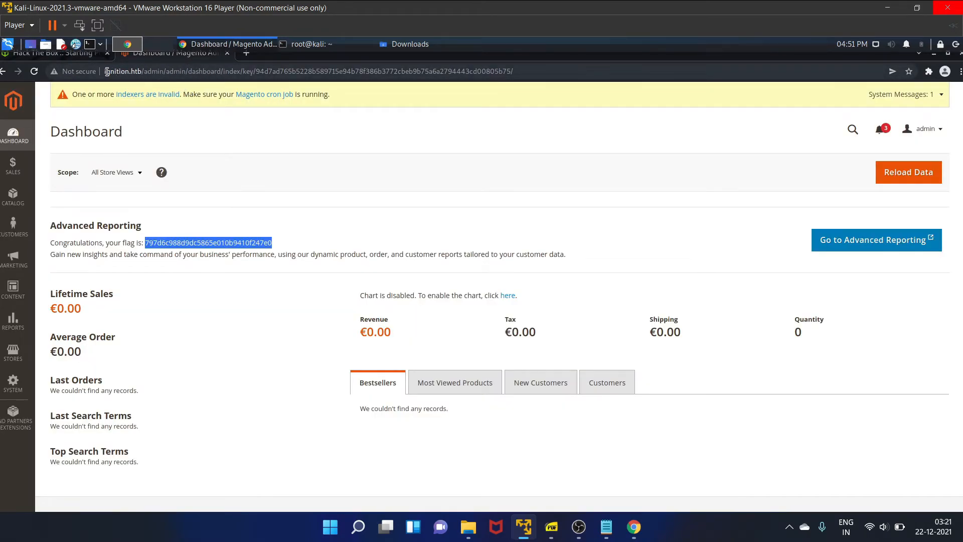
{"action": "left_click", "coordinate": [123, 71]}
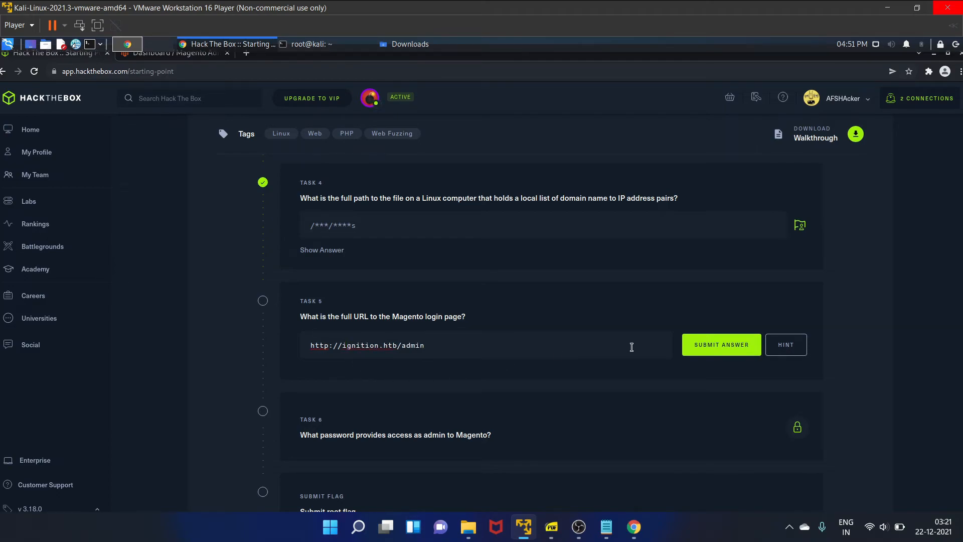
{"action": "left_click", "coordinate": [721, 345]}
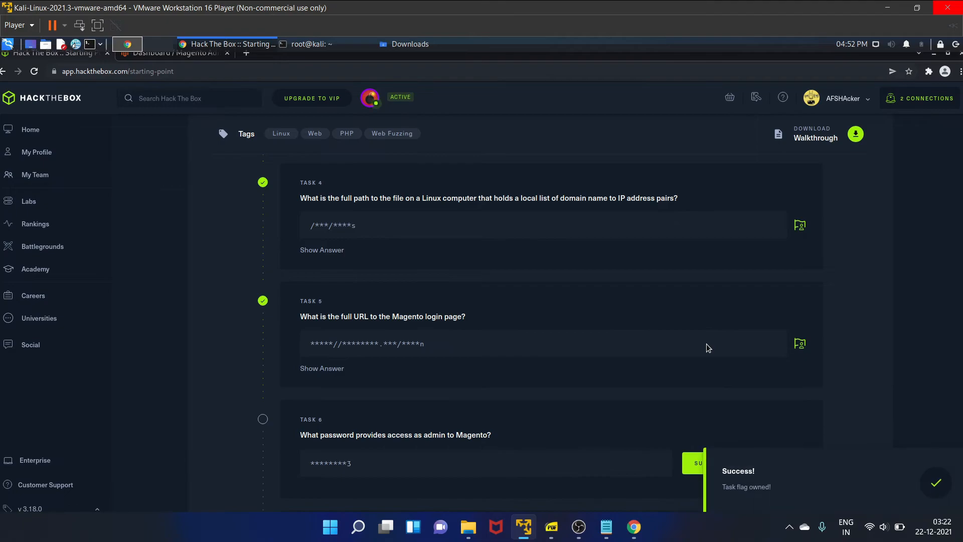
{"action": "scroll", "scroll_direction": "down", "scroll_amount": 3}
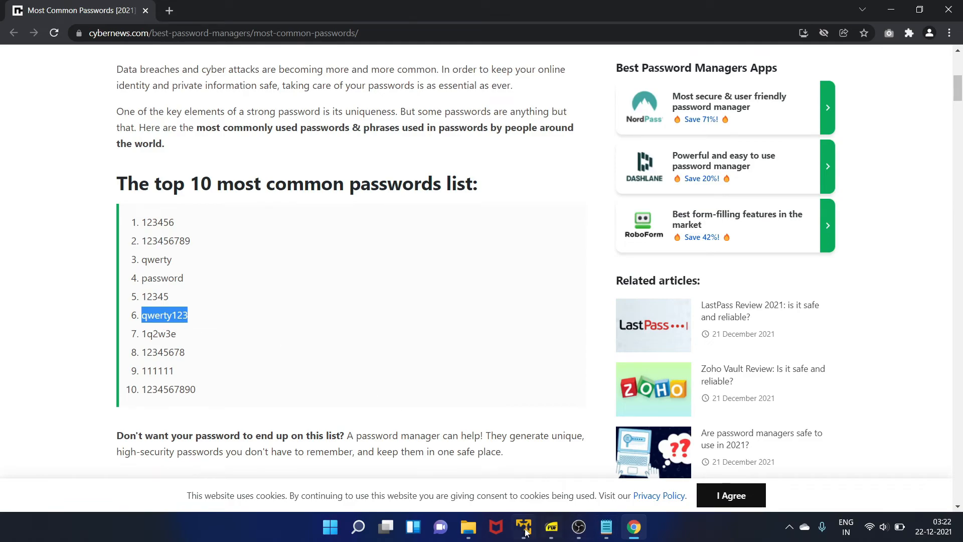
{"action": "left_click", "coordinate": [524, 527]}
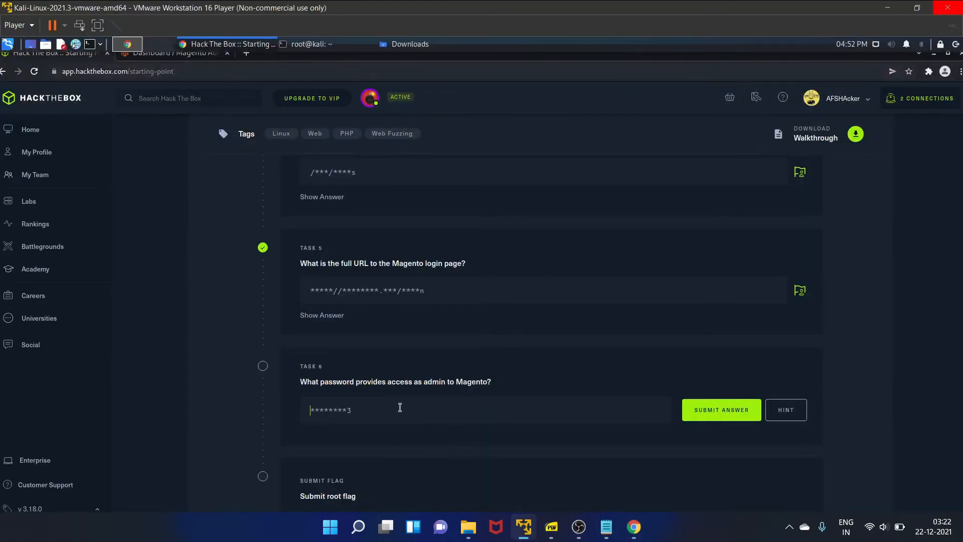
{"action": "left_click", "coordinate": [722, 410]}
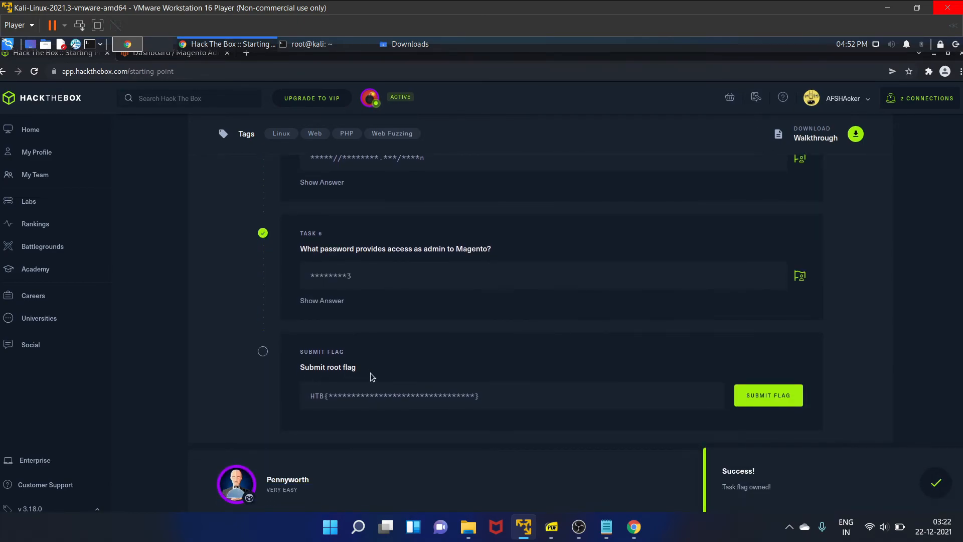
{"action": "left_click", "coordinate": [227, 44]}
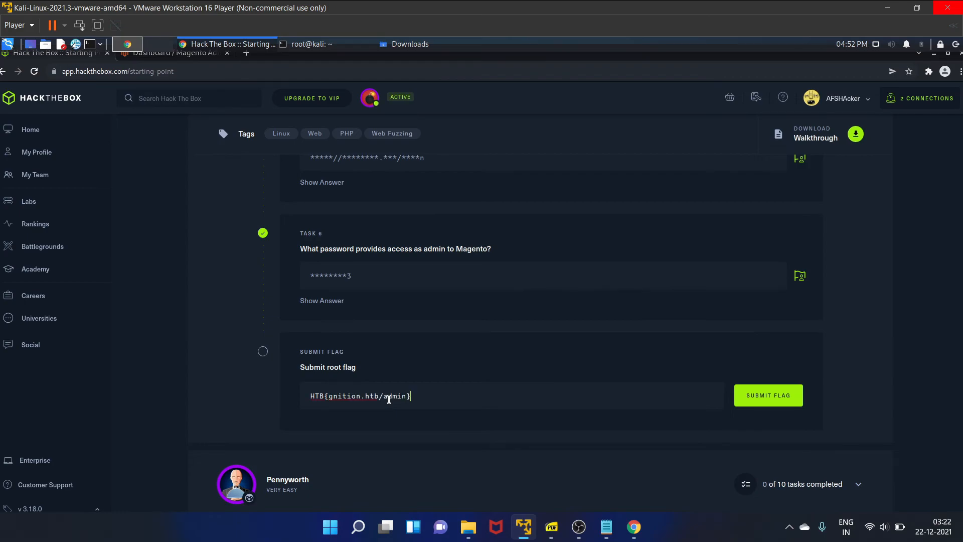
{"action": "key", "text": "Backspace"}
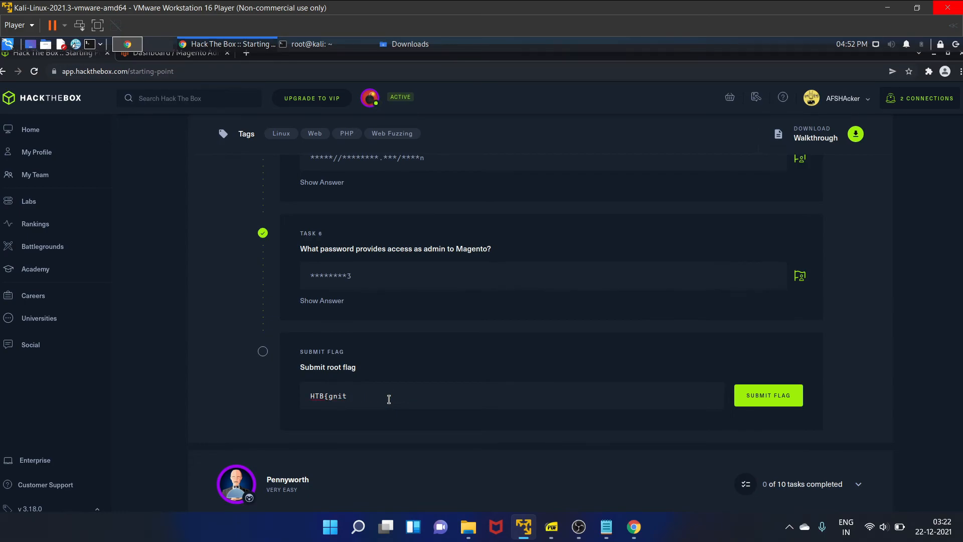